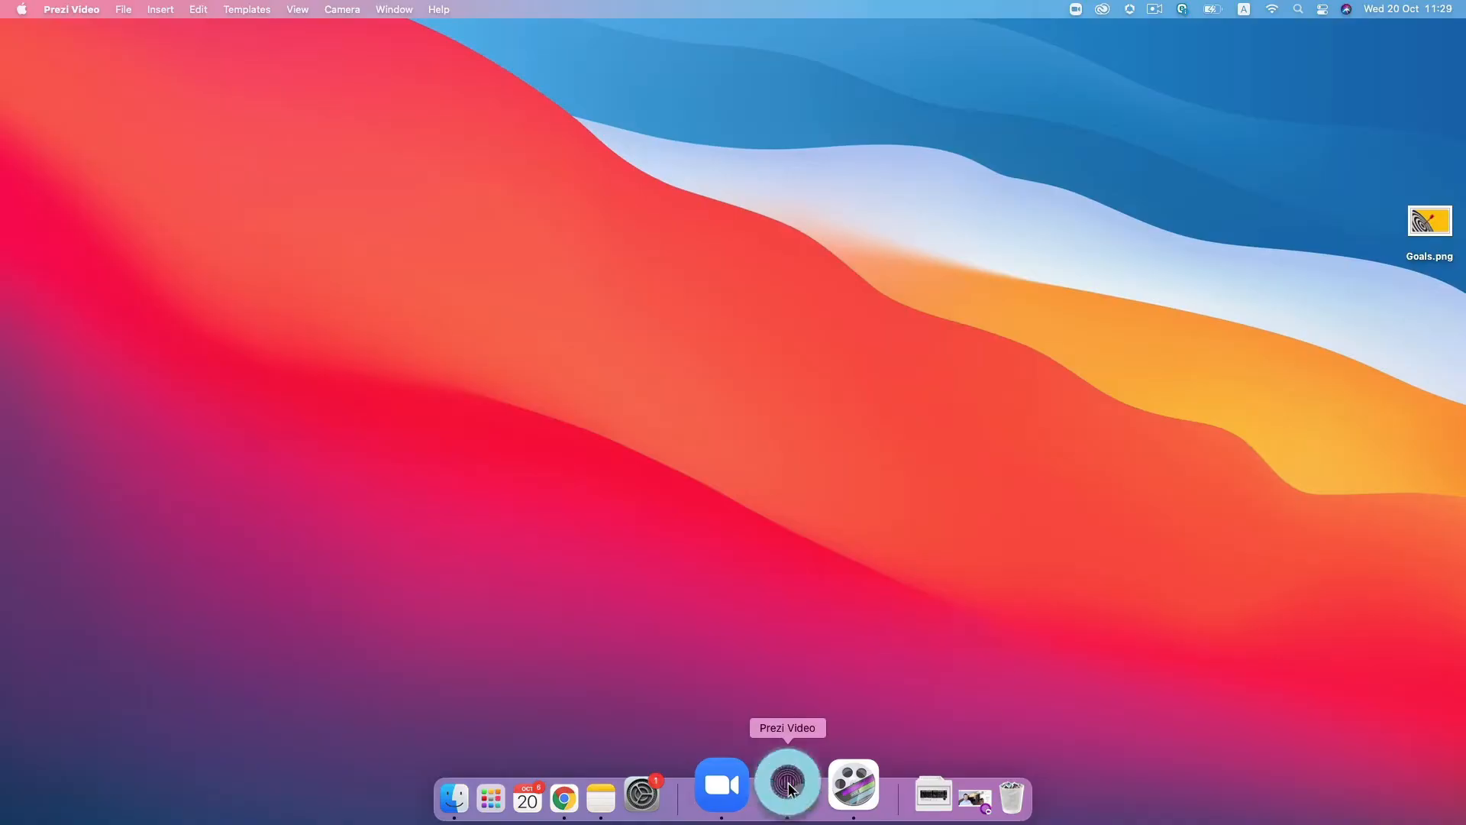
Launch Prezi Video from the Dock so the webcam view and Add visual panel appear
{"action": "left_click", "coordinate": [788, 782]}
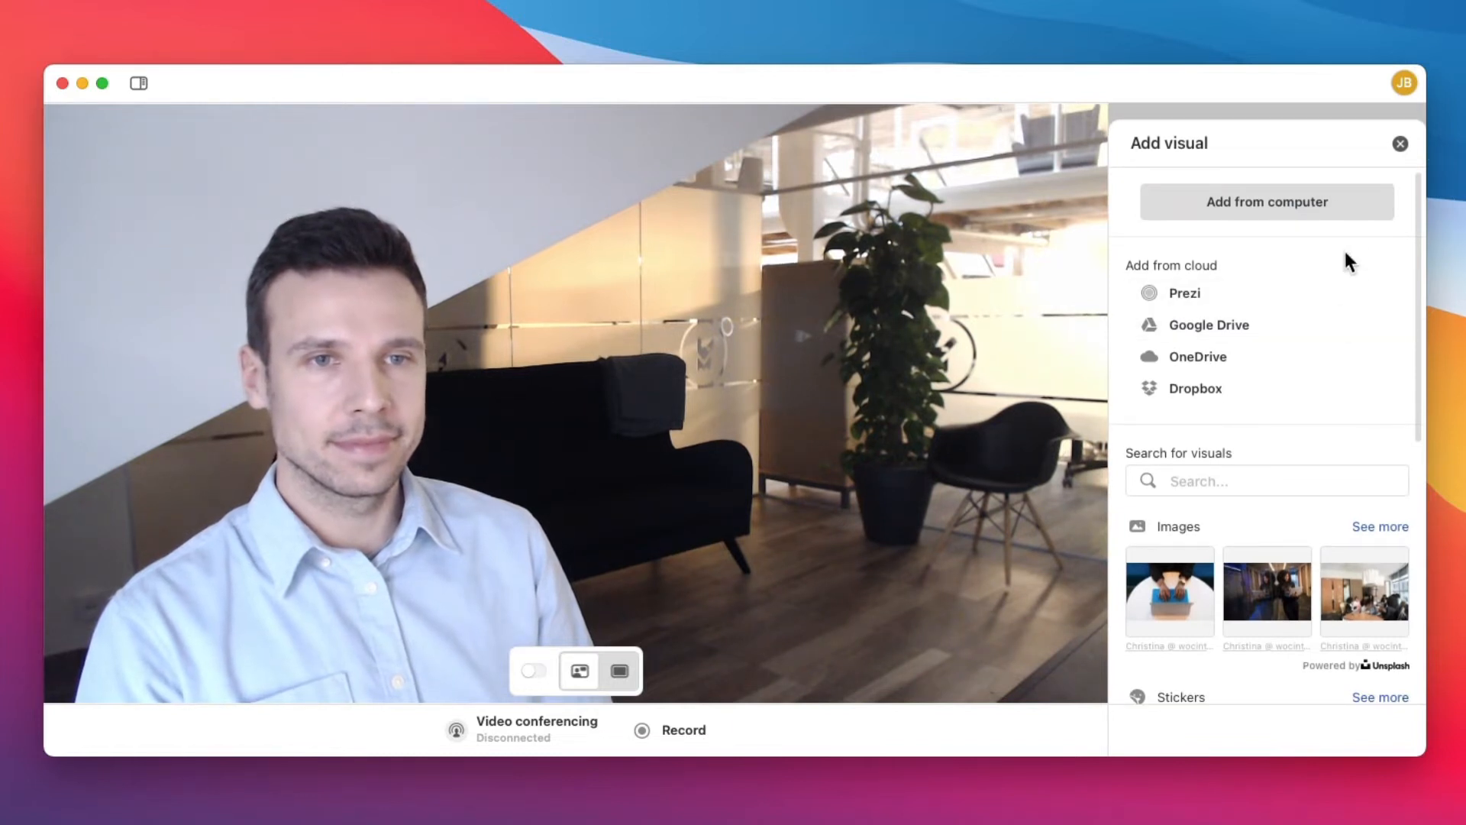
{"action": "mouse_move", "coordinate": [1350, 212]}
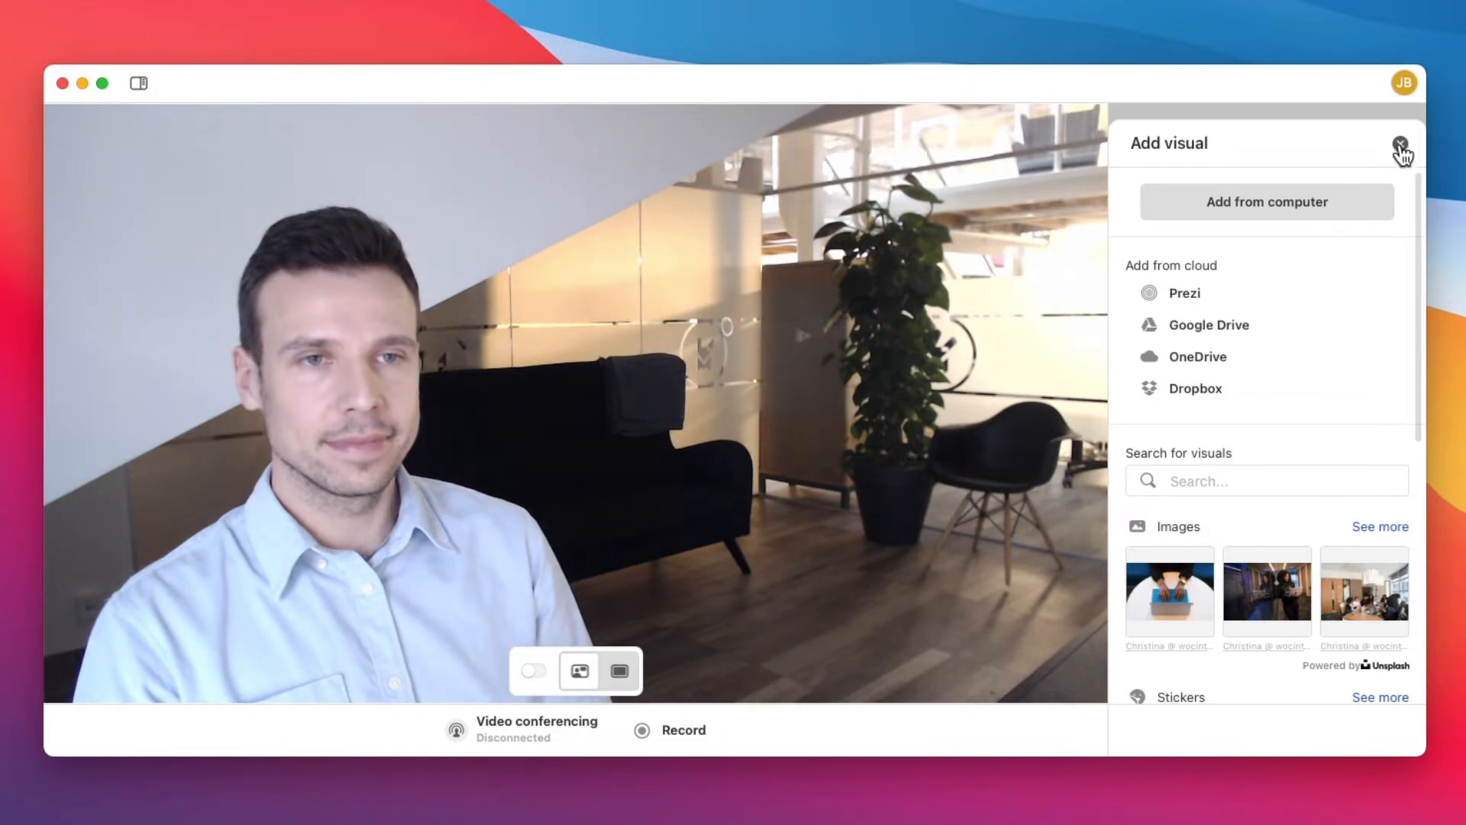
Caption the first slide 'Tasks for today' alongside the dartboard Goals image
{"action": "left_click", "coordinate": [1402, 145]}
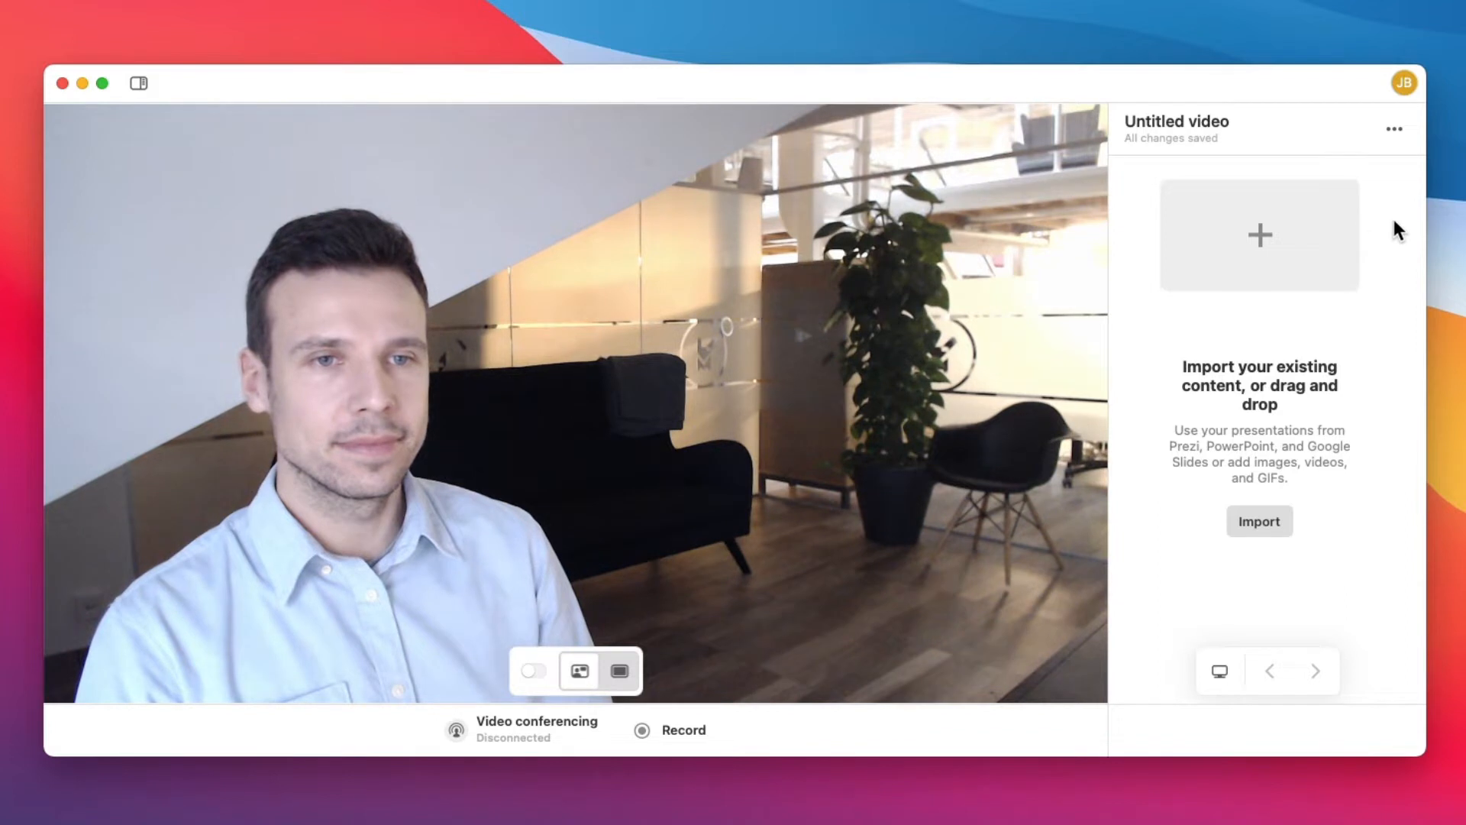
{"action": "left_click", "coordinate": [1259, 235]}
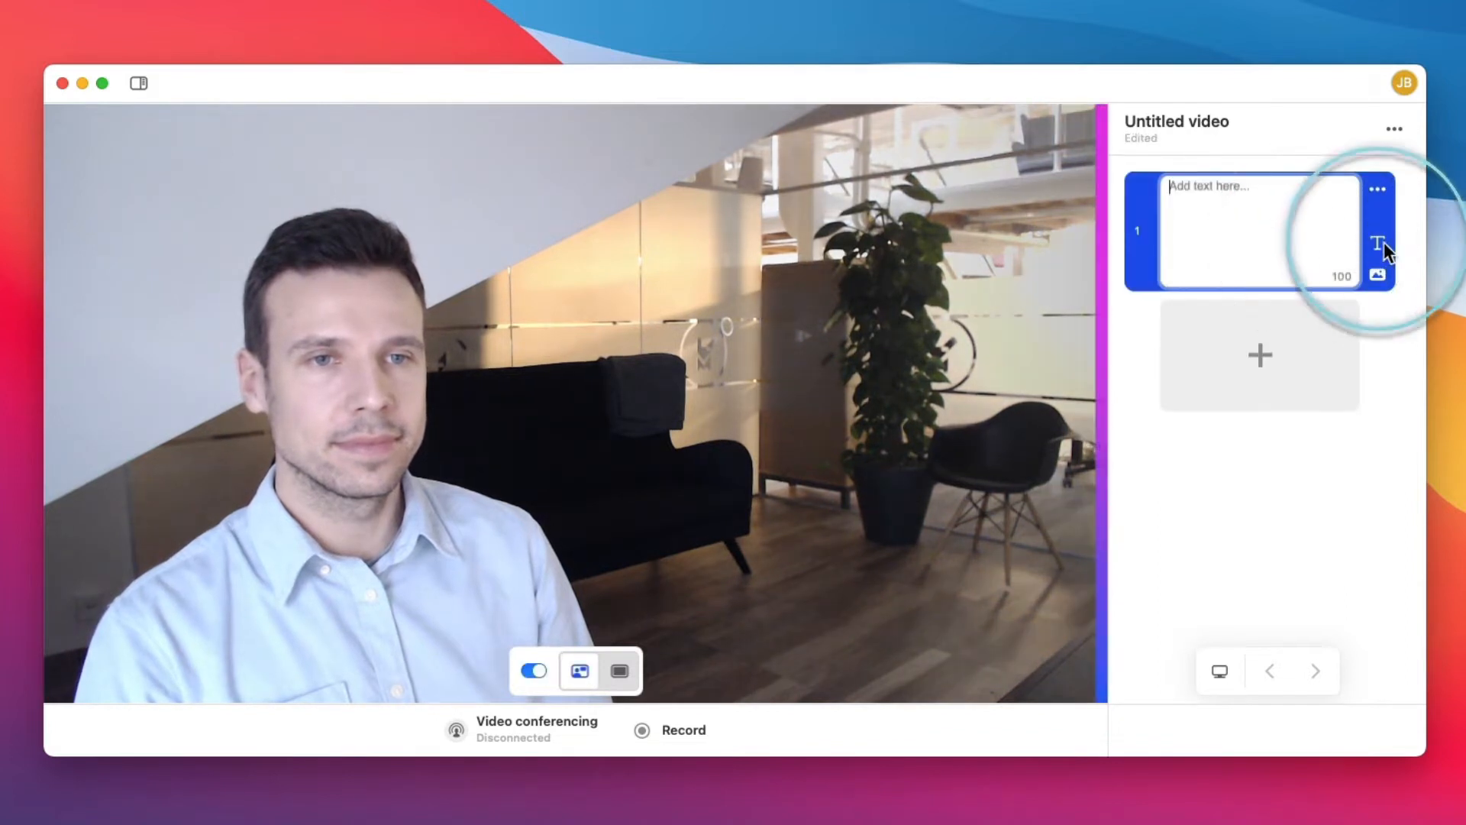
{"action": "type", "text": "Tasks for today"}
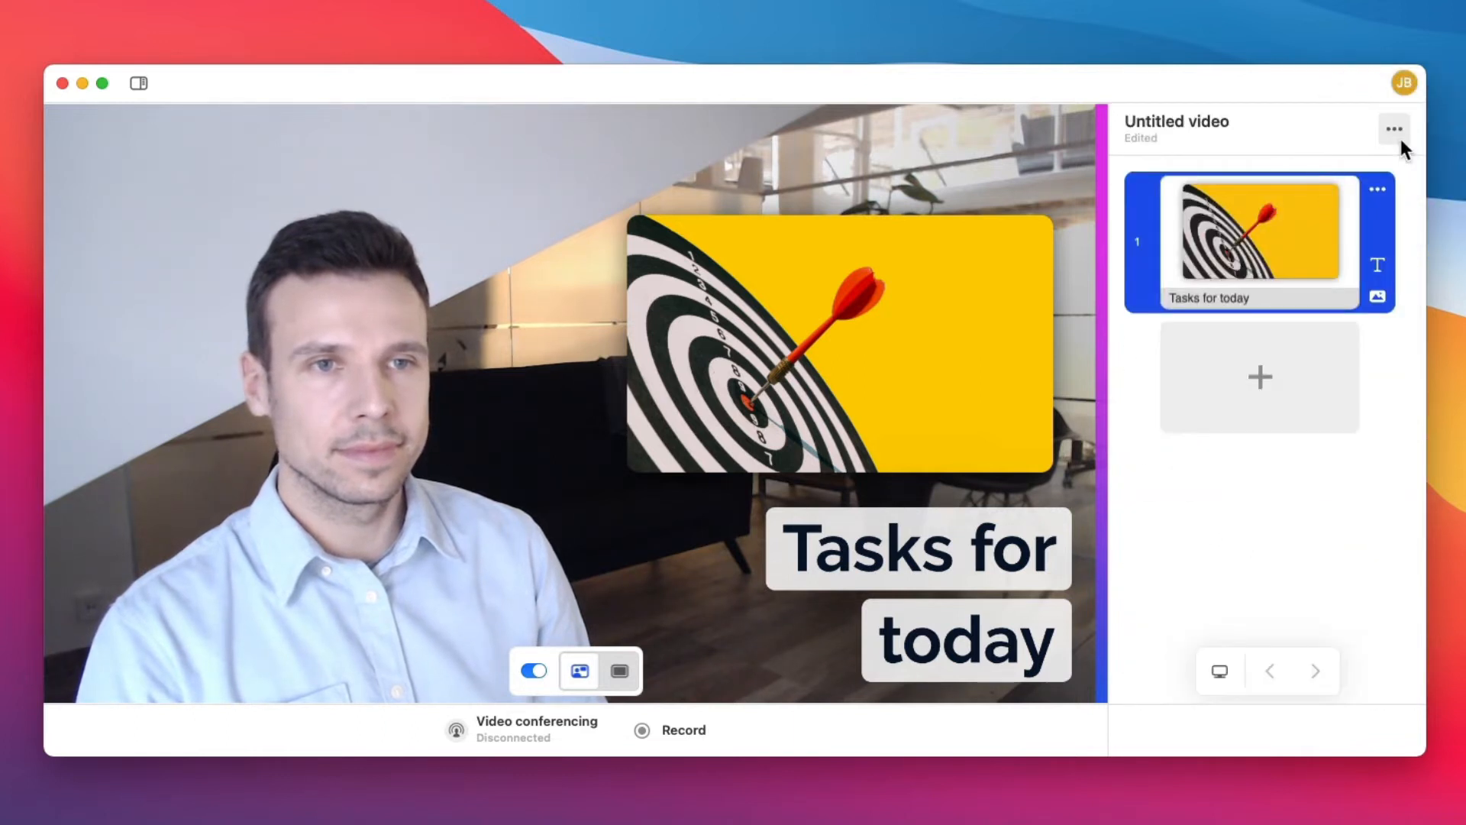
Apply a different template with dot accents and a grey panel to the slide
{"action": "left_click", "coordinate": [1394, 129]}
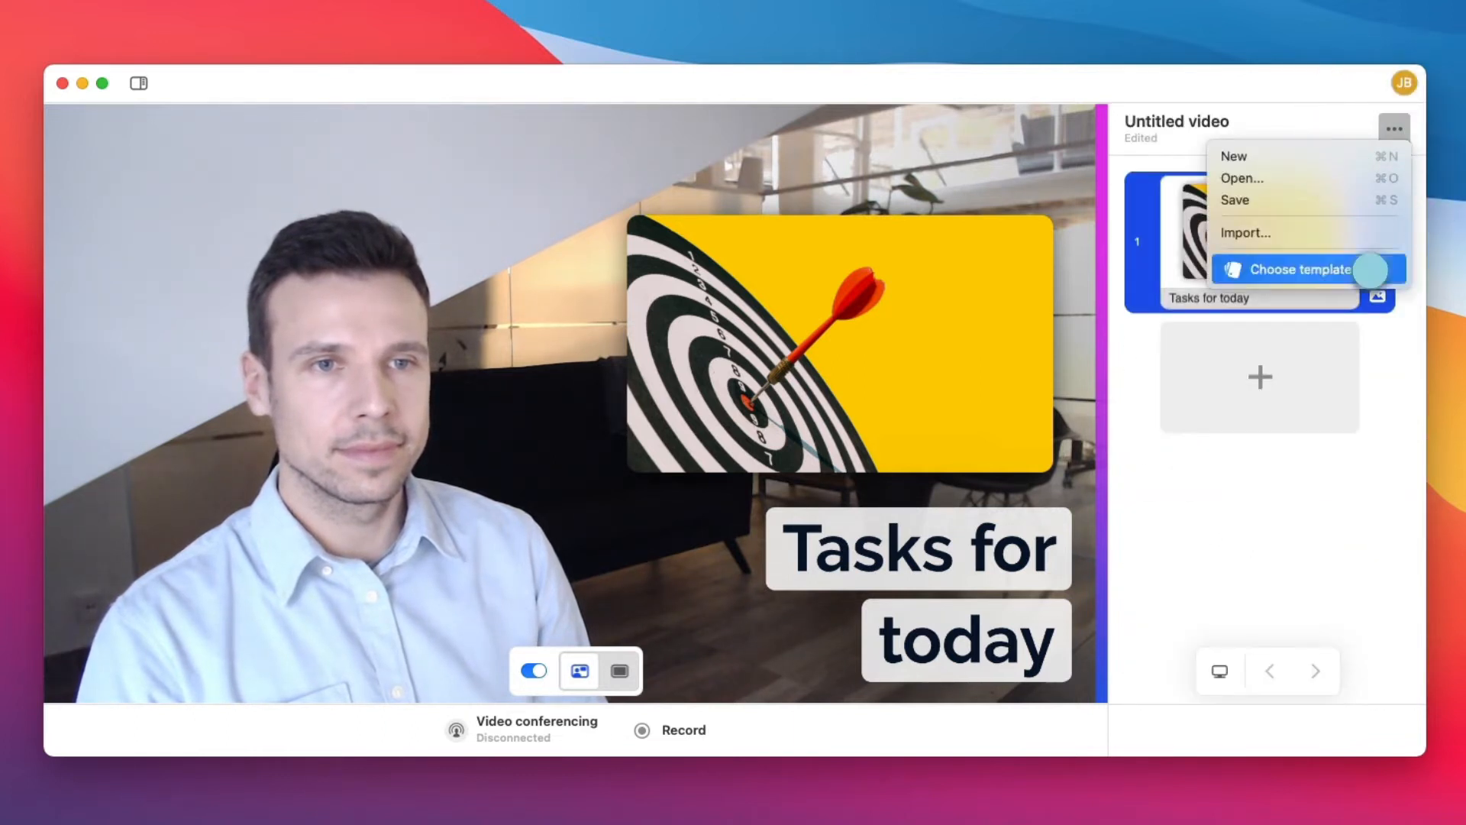
{"action": "left_click", "coordinate": [1304, 269]}
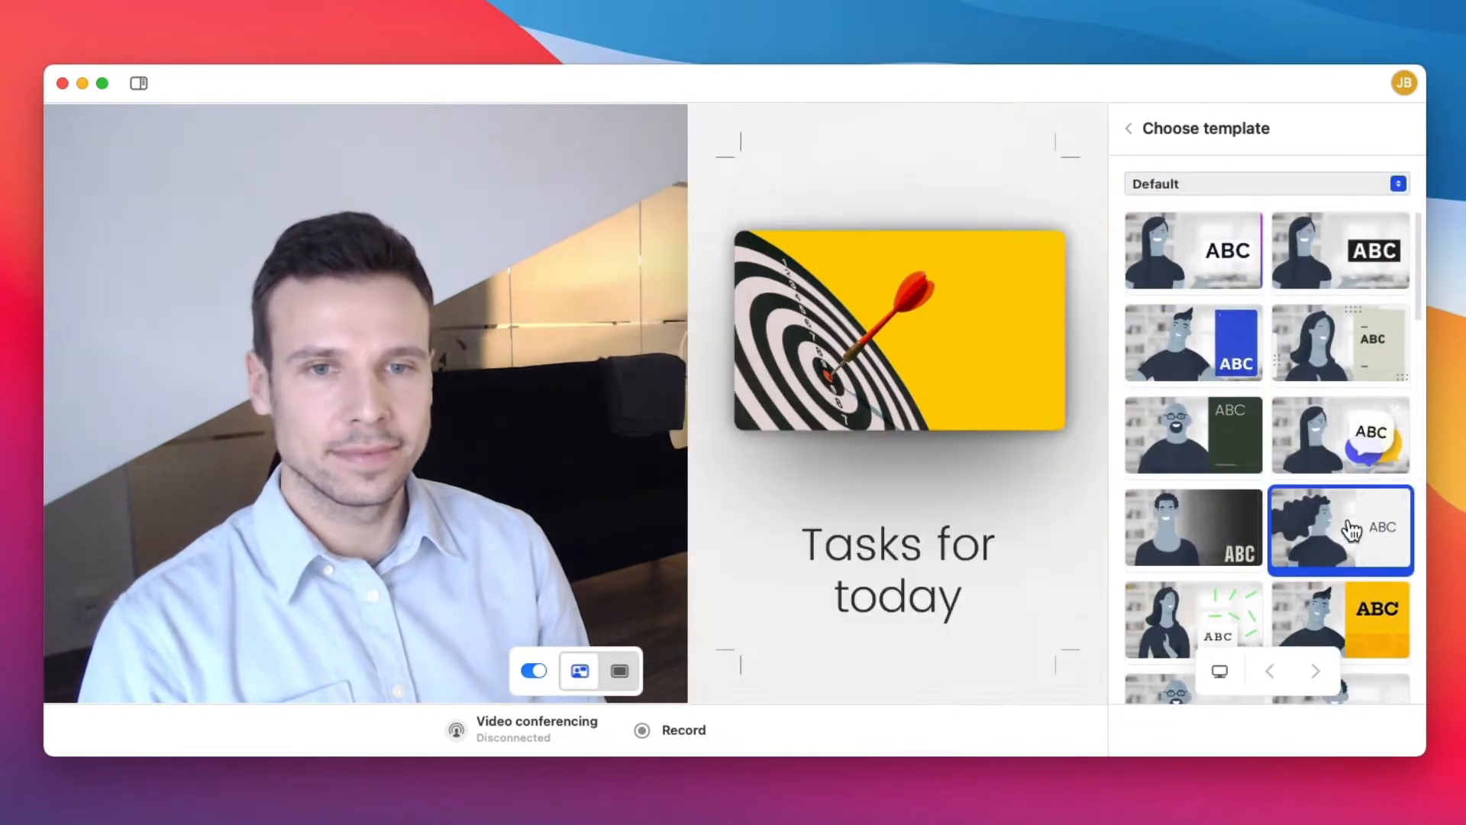
{"action": "left_click", "coordinate": [1341, 529]}
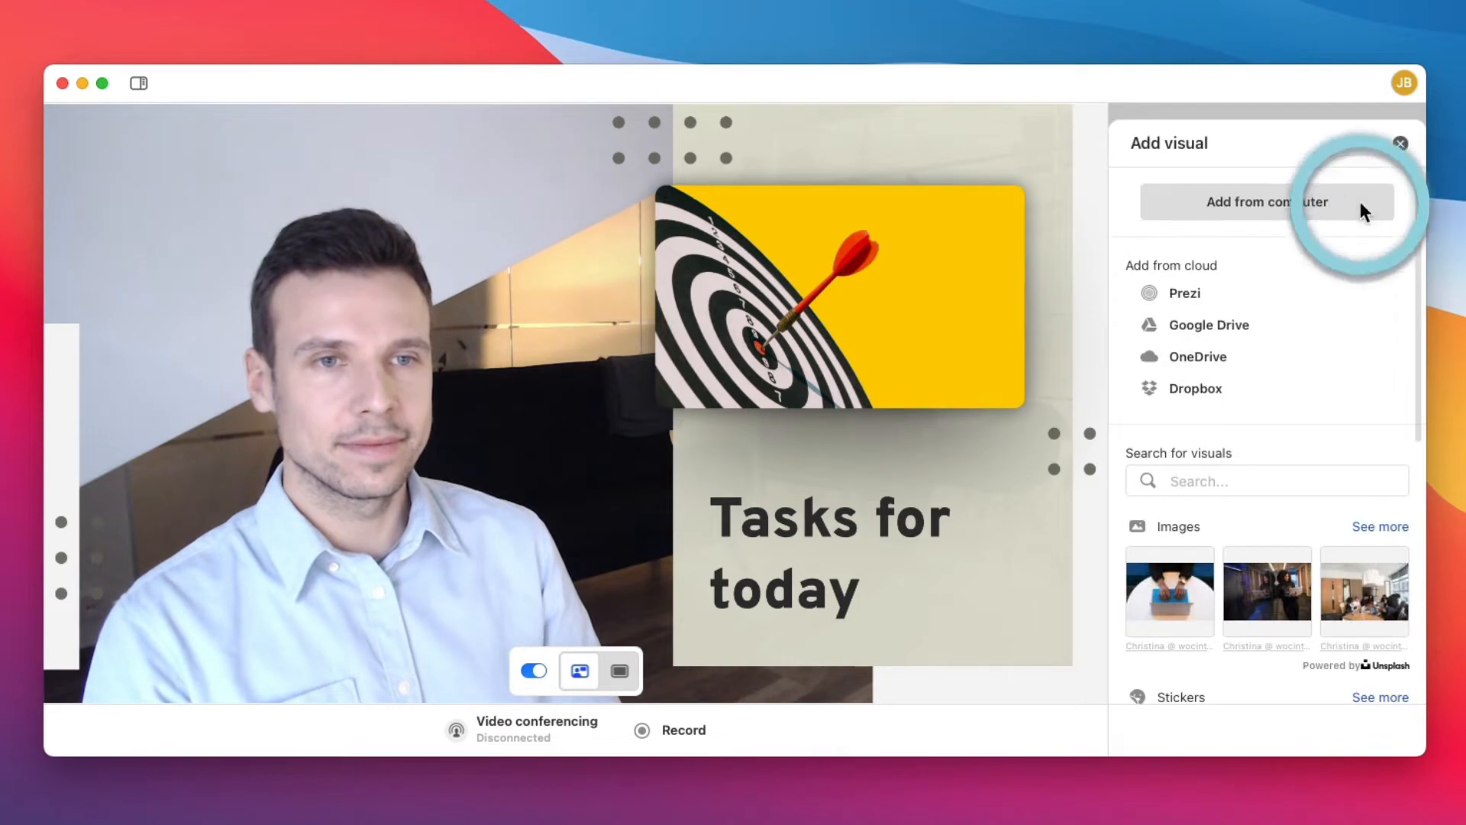
Import every slide from Sales deck.pptx on the computer into the video
{"action": "left_click", "coordinate": [1268, 202]}
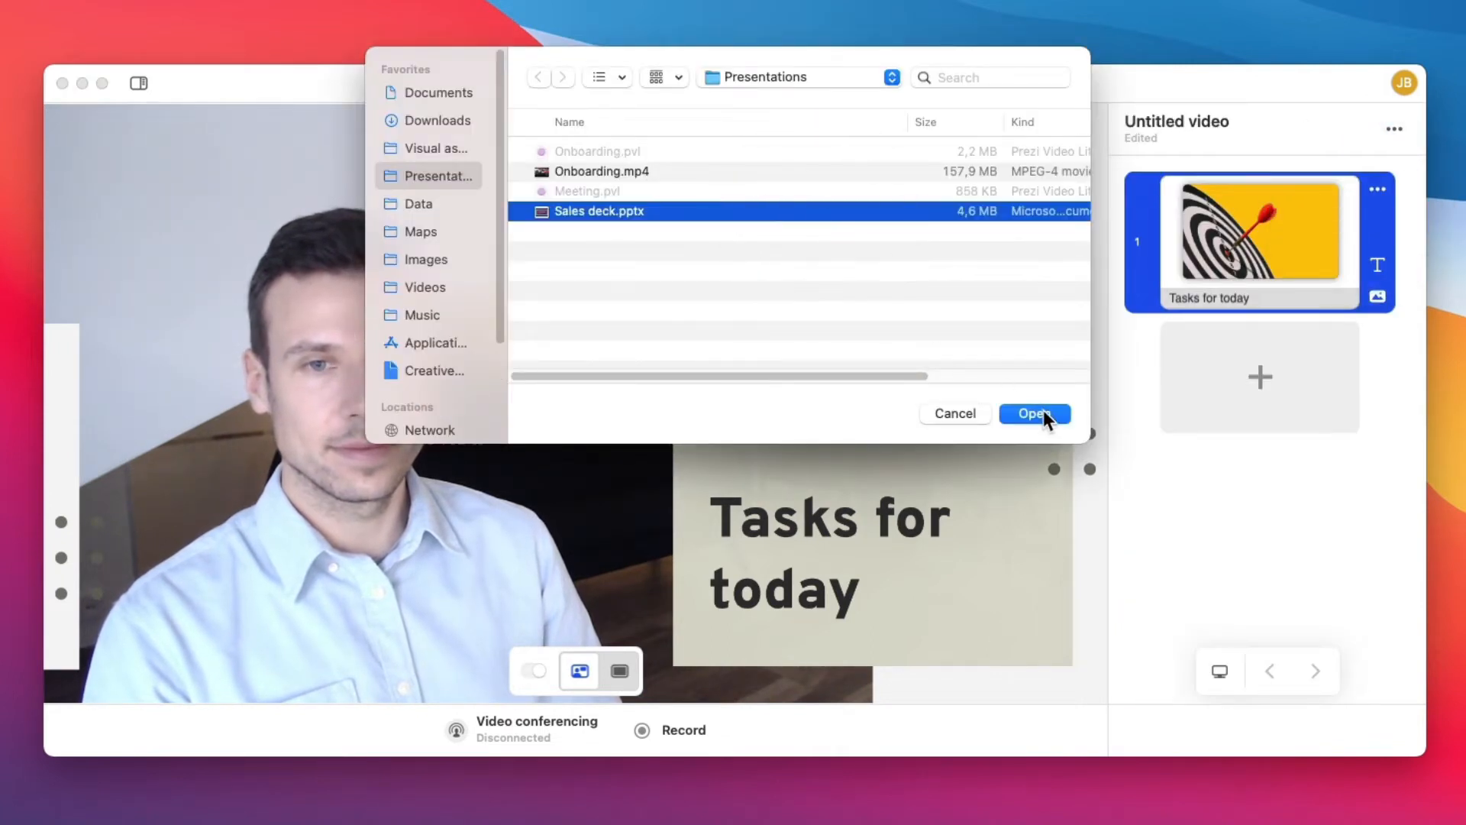
{"action": "left_click", "coordinate": [1034, 412]}
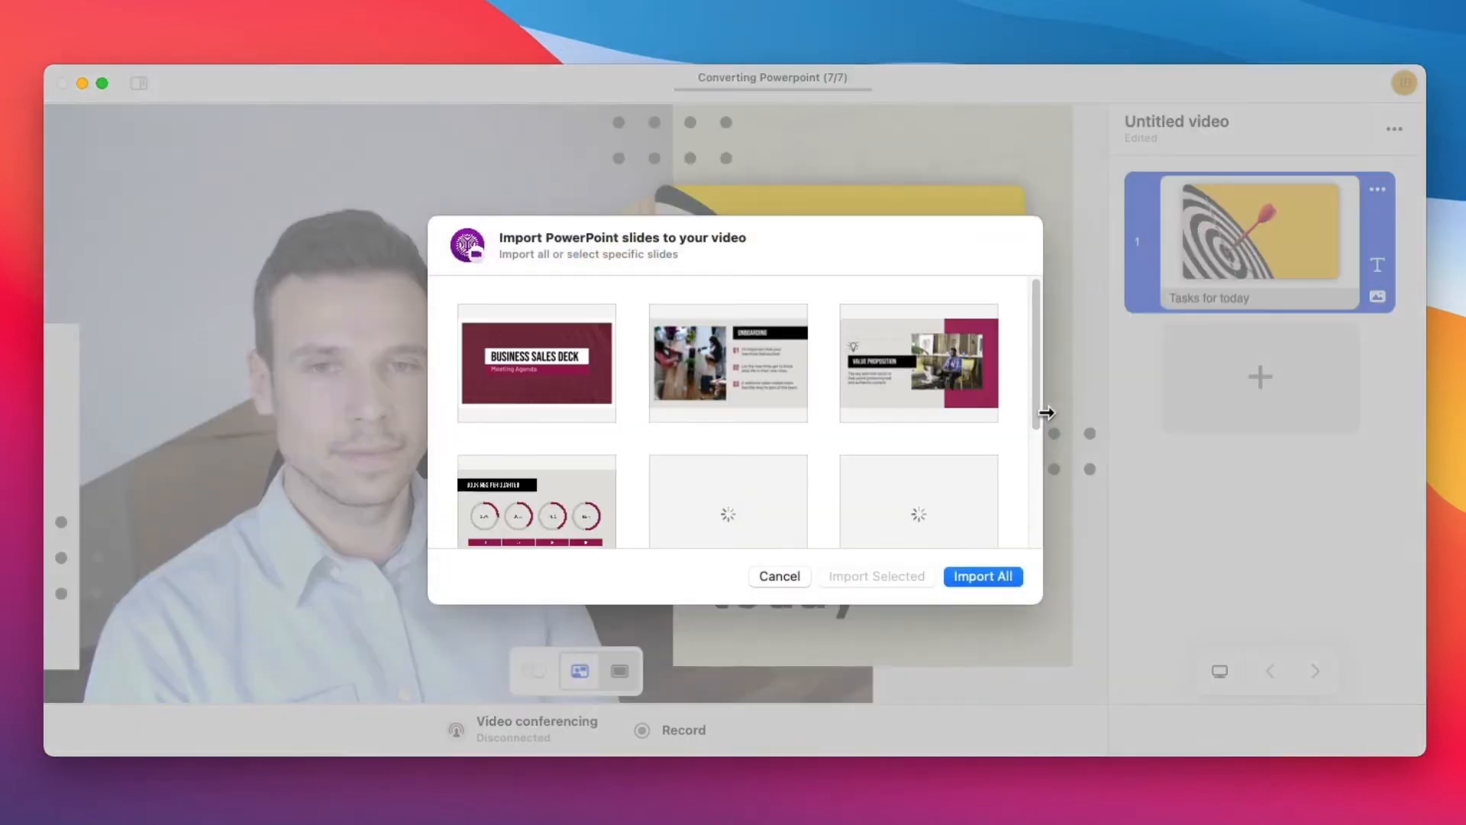
{"action": "left_click", "coordinate": [984, 578]}
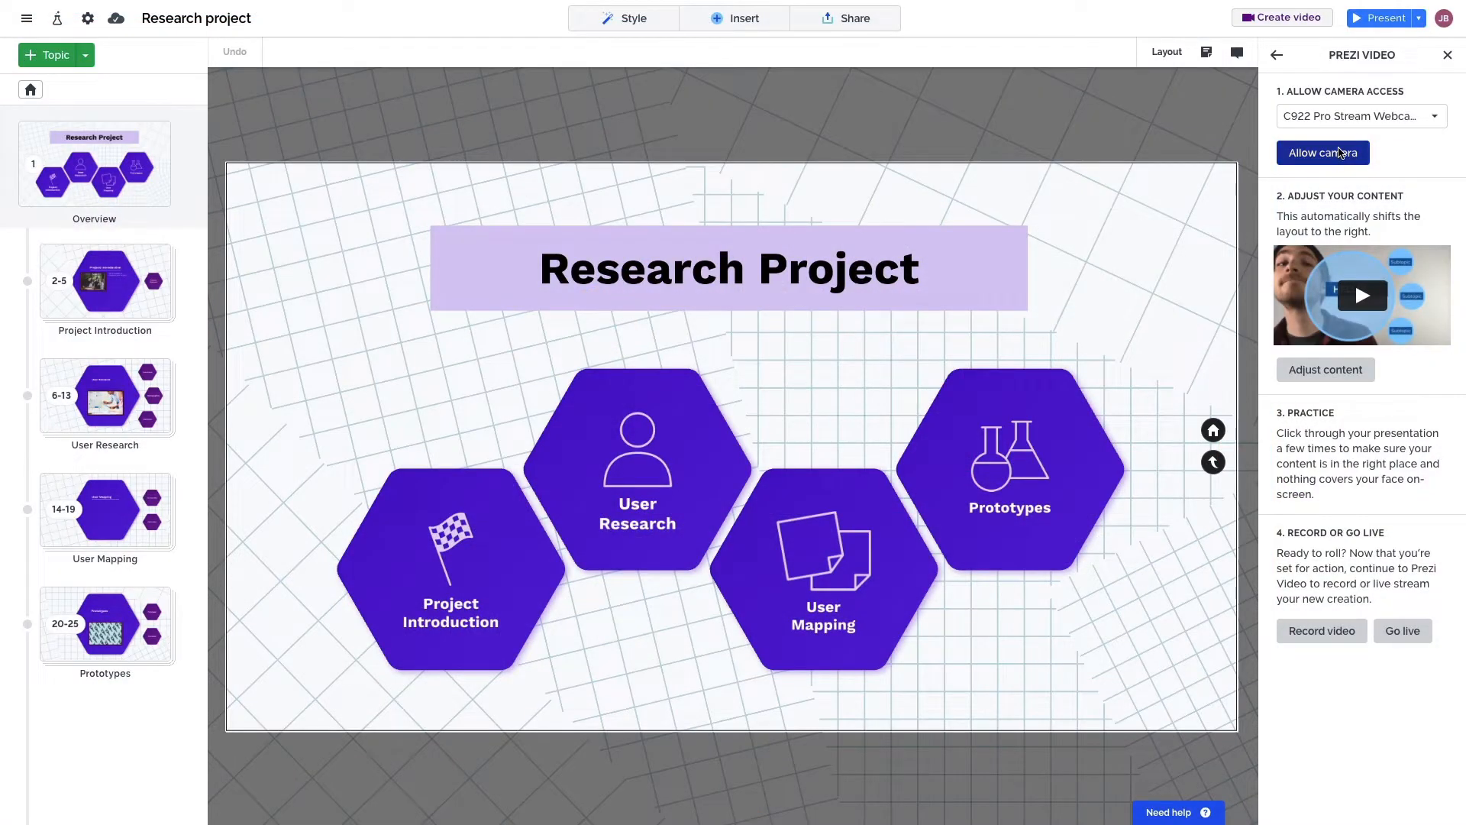
Allow the webcam, adjust the content aside without a copy, and show presenter notes
{"action": "left_click", "coordinate": [1323, 153]}
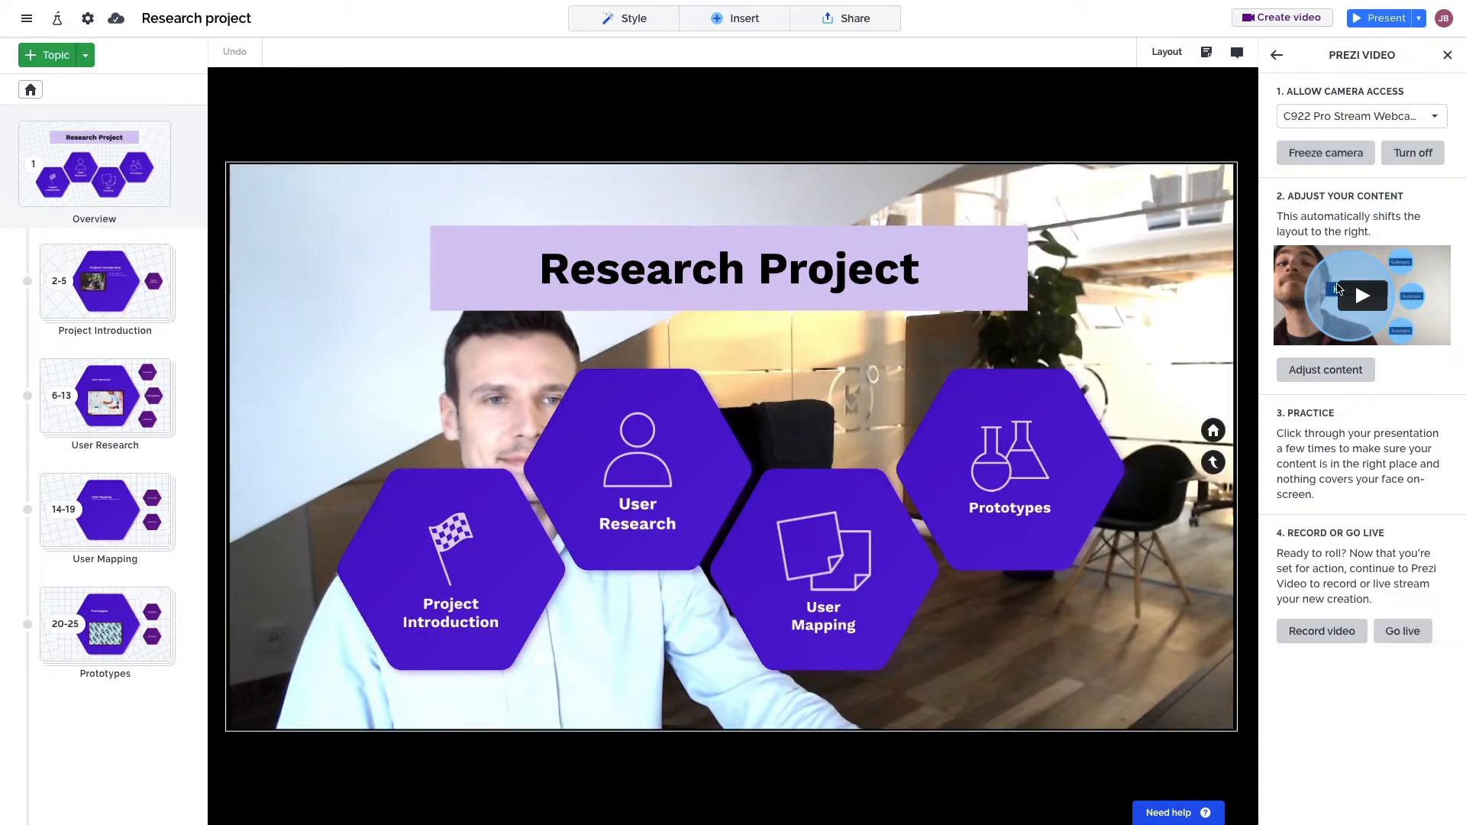
{"action": "left_click", "coordinate": [1326, 369]}
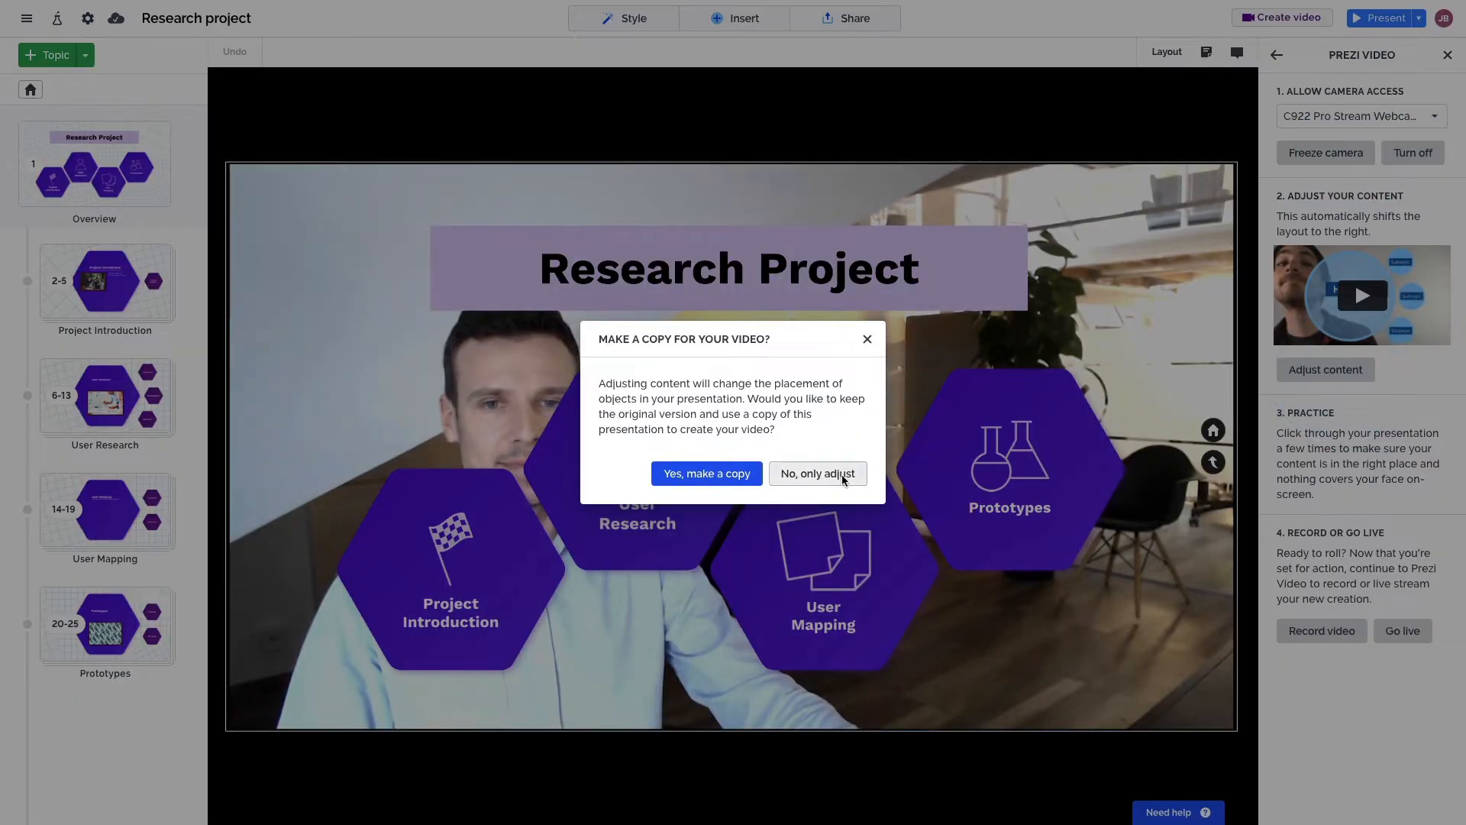
{"action": "left_click", "coordinate": [817, 473]}
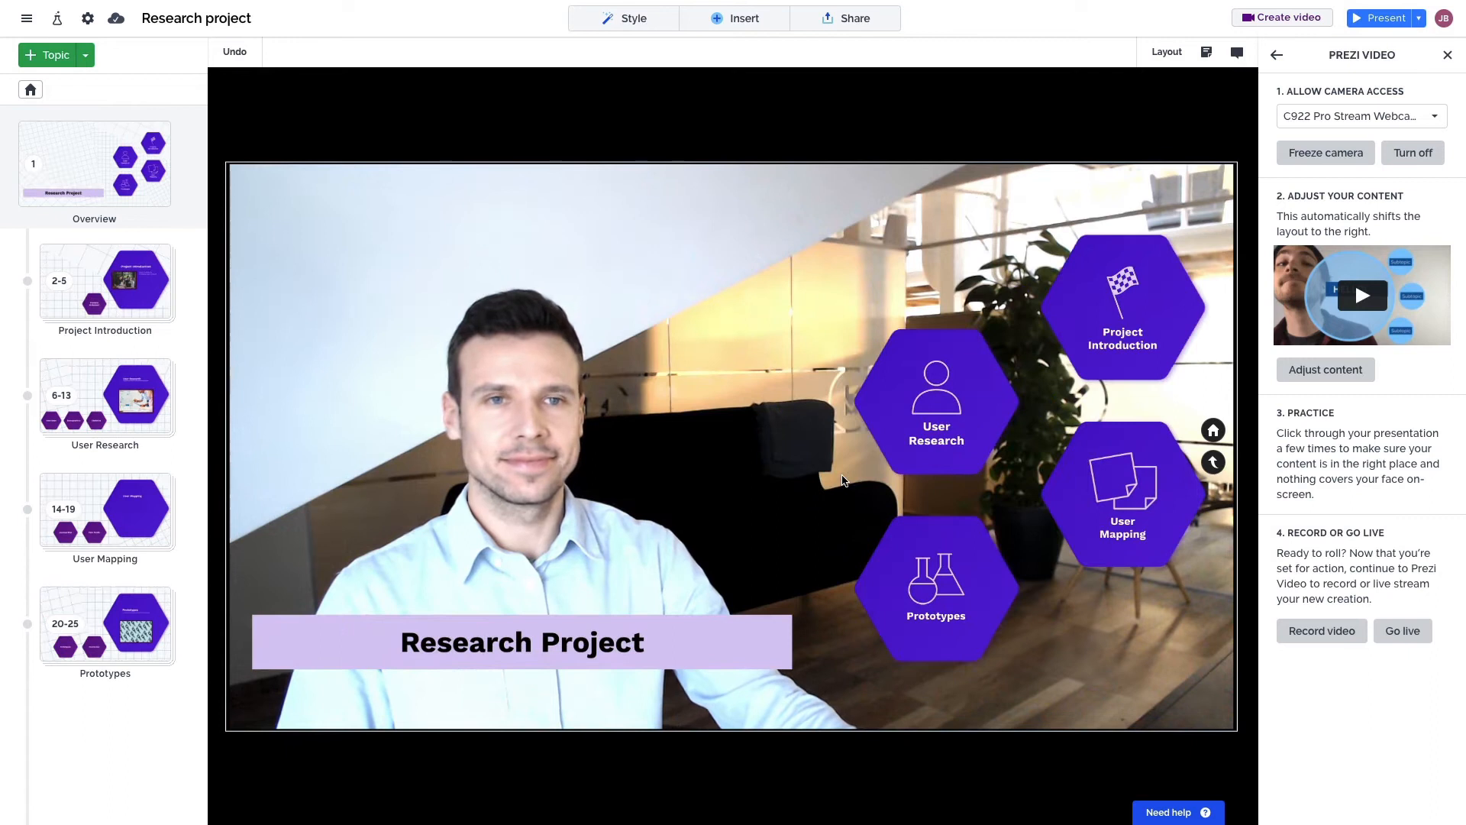
{"action": "mouse_move", "coordinate": [1207, 51]}
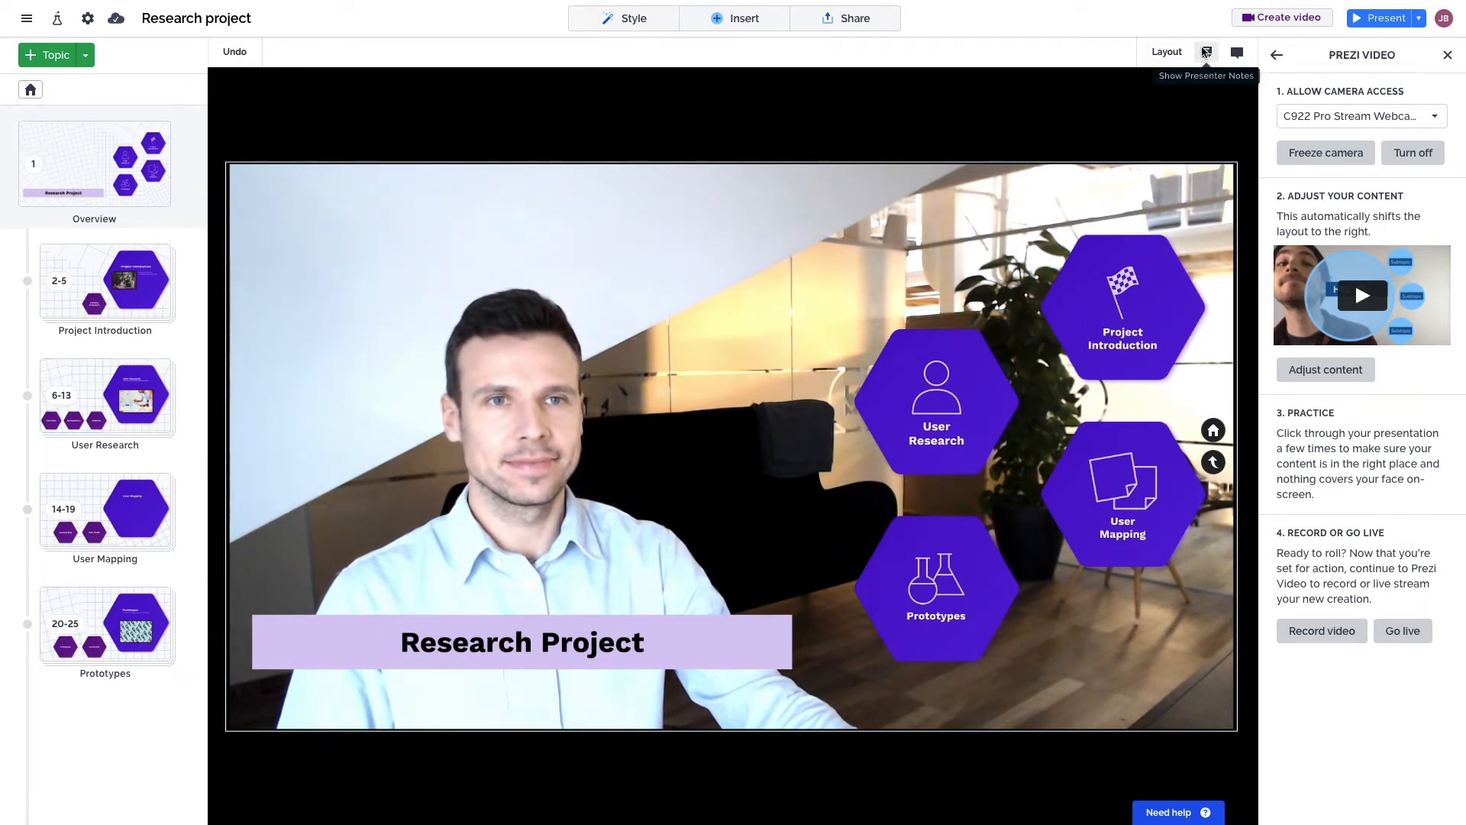
{"action": "left_click", "coordinate": [1207, 52]}
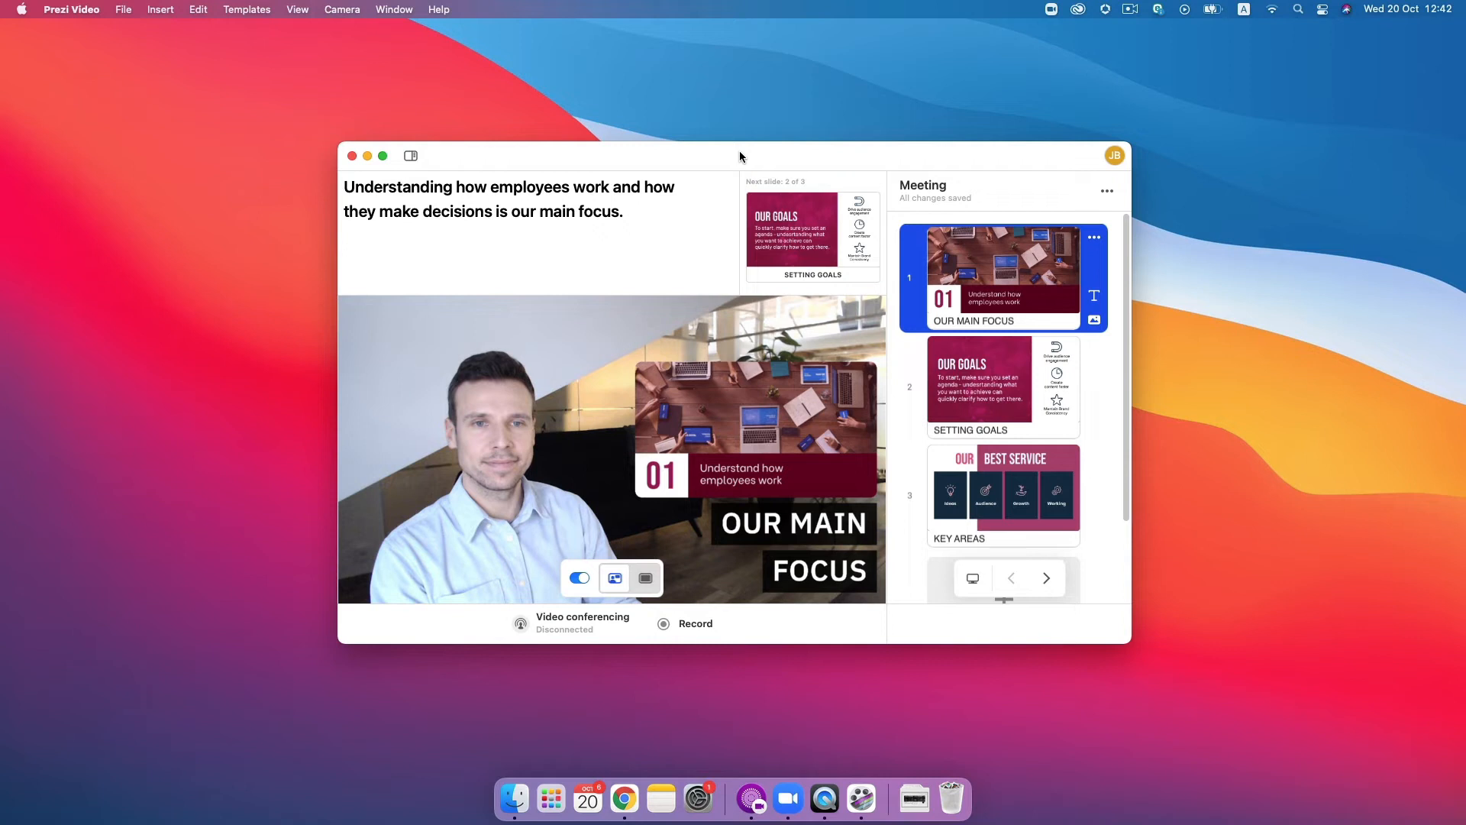
Move the Prezi Video window across the desktop beside the Zoom meeting
{"action": "left_click_drag", "start_coordinate": [741, 156], "coordinate": [875, 159]}
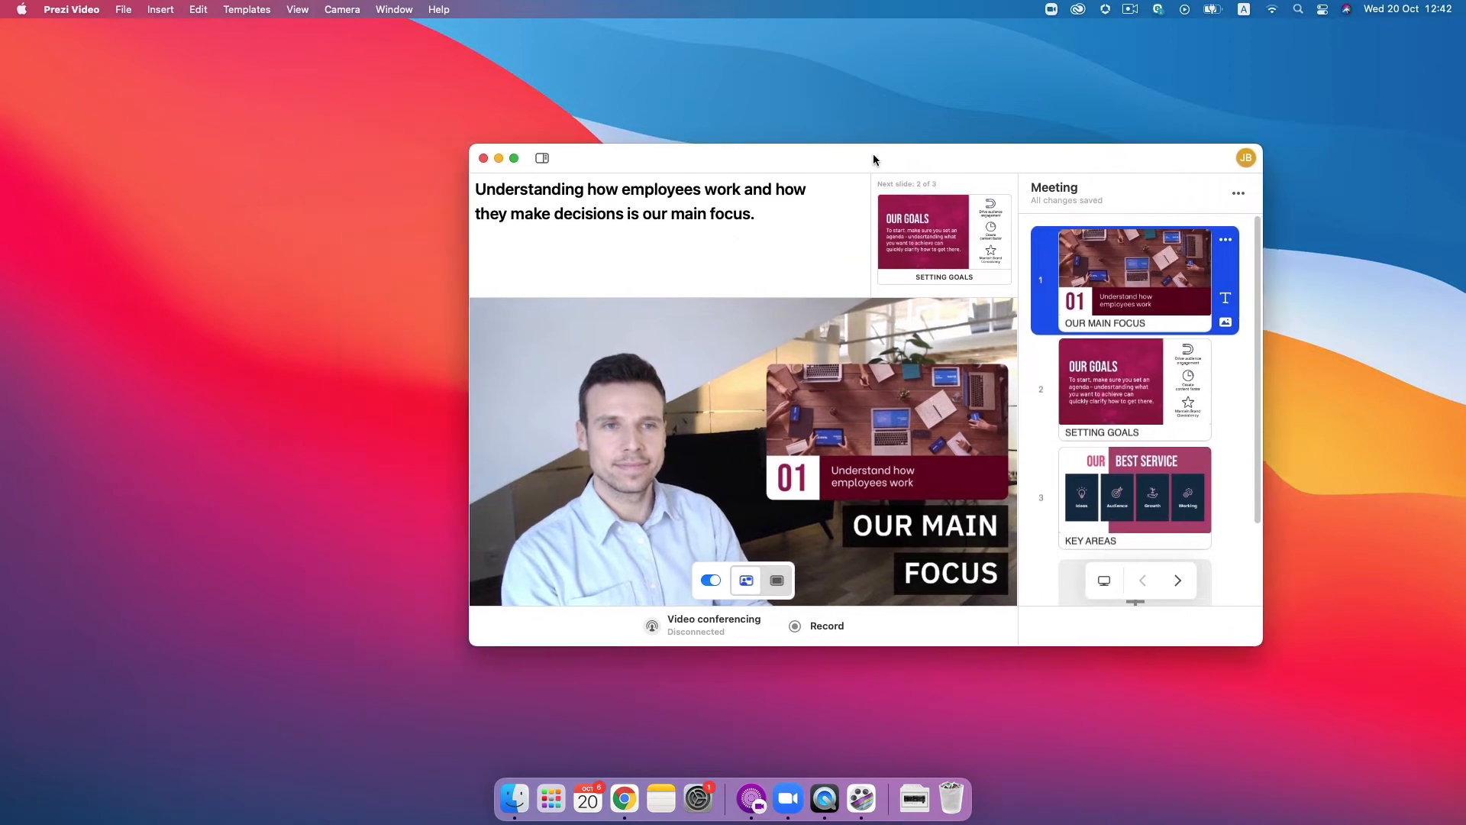
{"action": "left_click_drag", "start_coordinate": [873, 158], "coordinate": [1058, 160]}
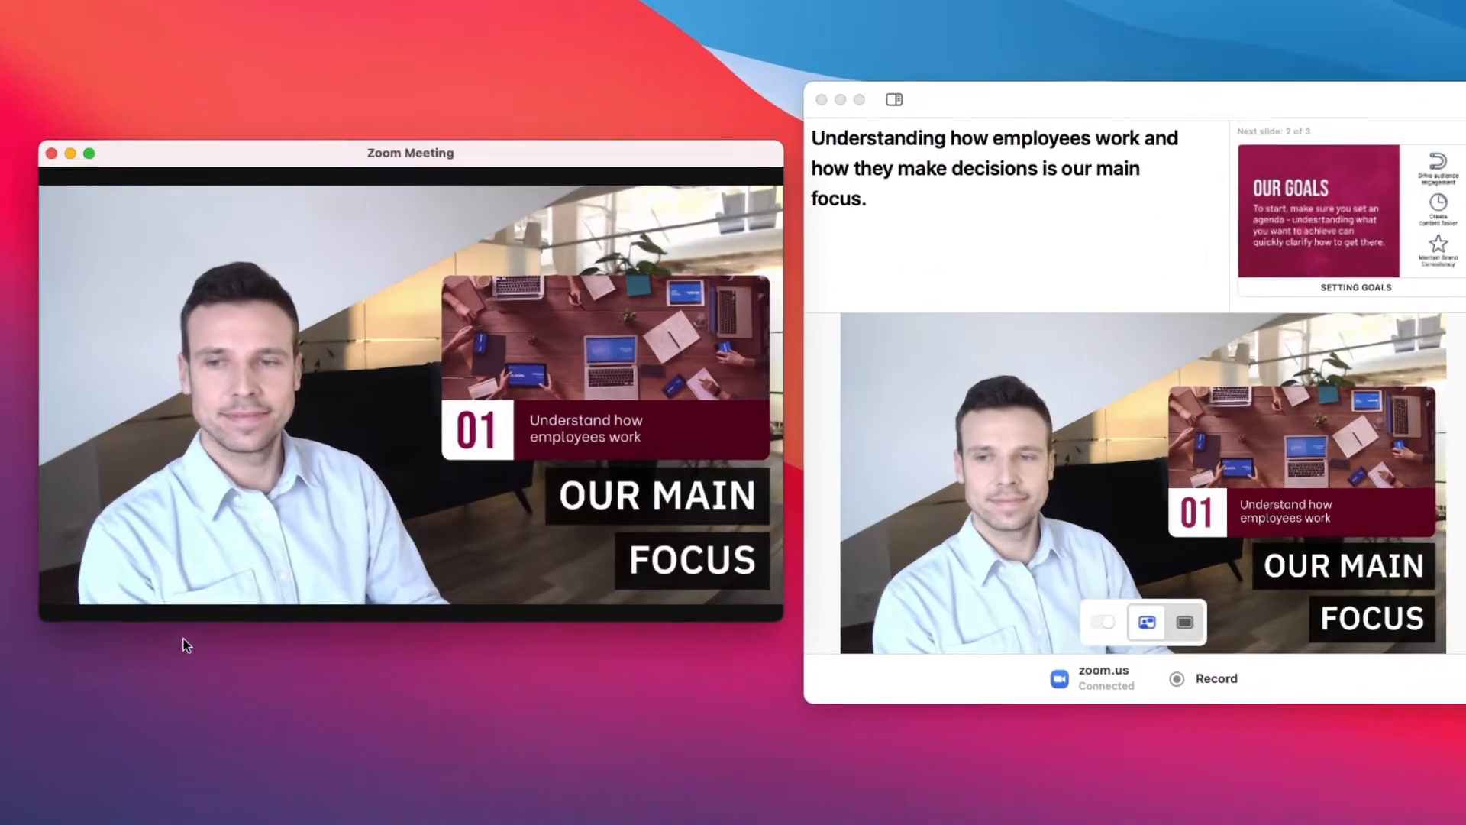
Advance the live presentation from slide 1 to the Setting Goals slide
{"action": "left_click", "coordinate": [217, 613]}
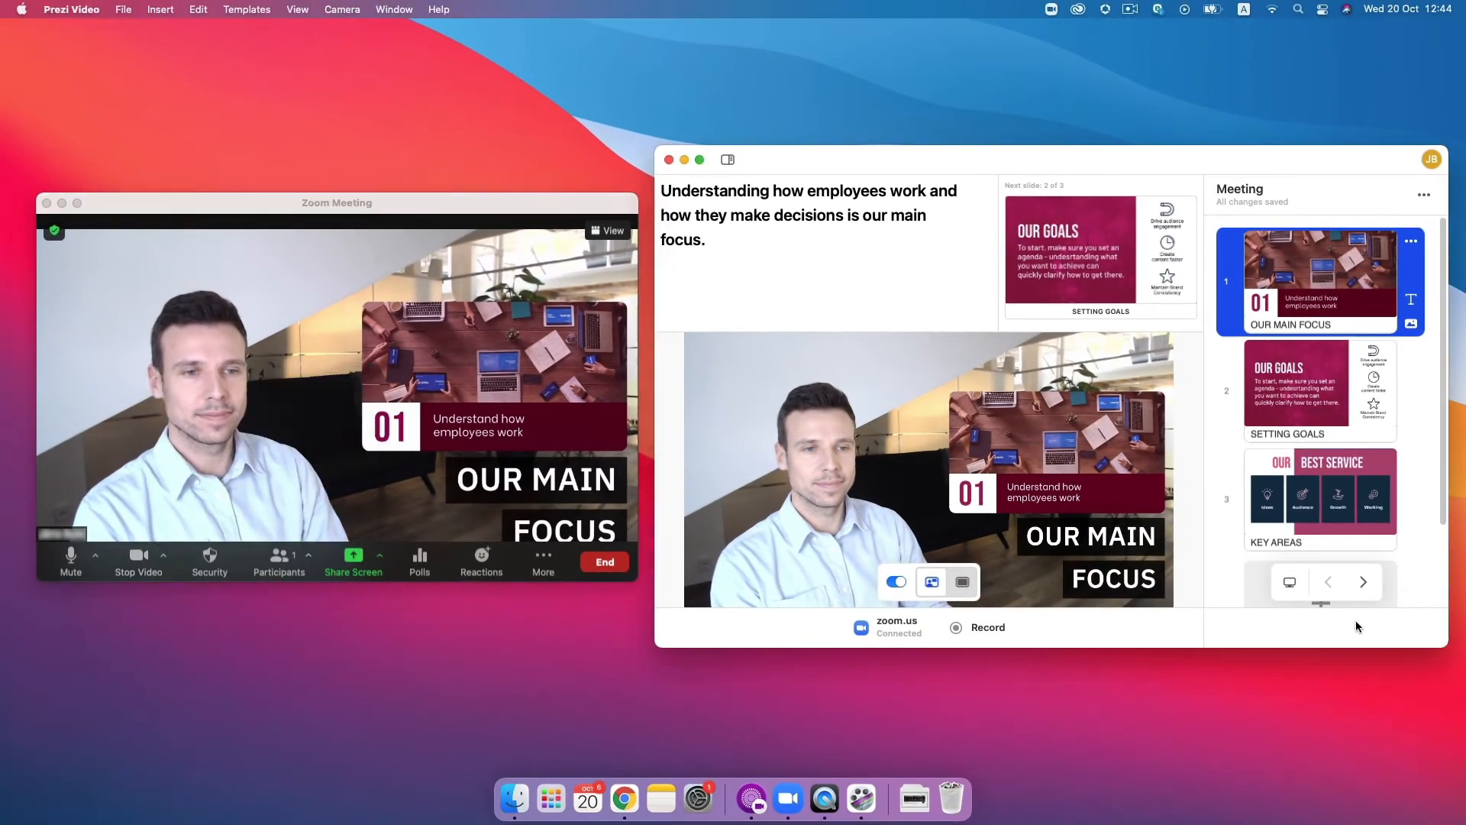
{"action": "left_click", "coordinate": [1365, 582]}
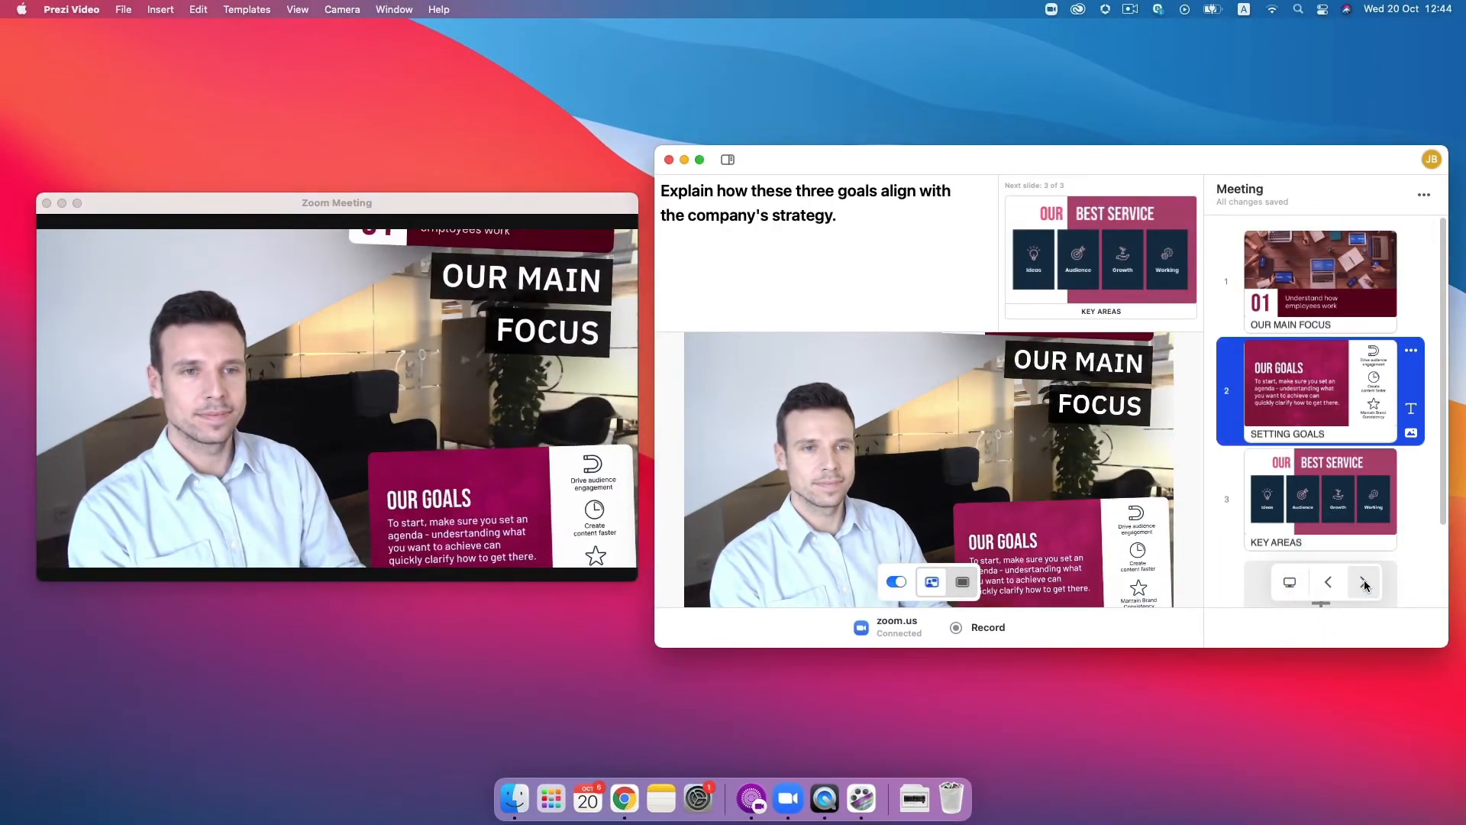
{"action": "left_click", "coordinate": [1364, 582]}
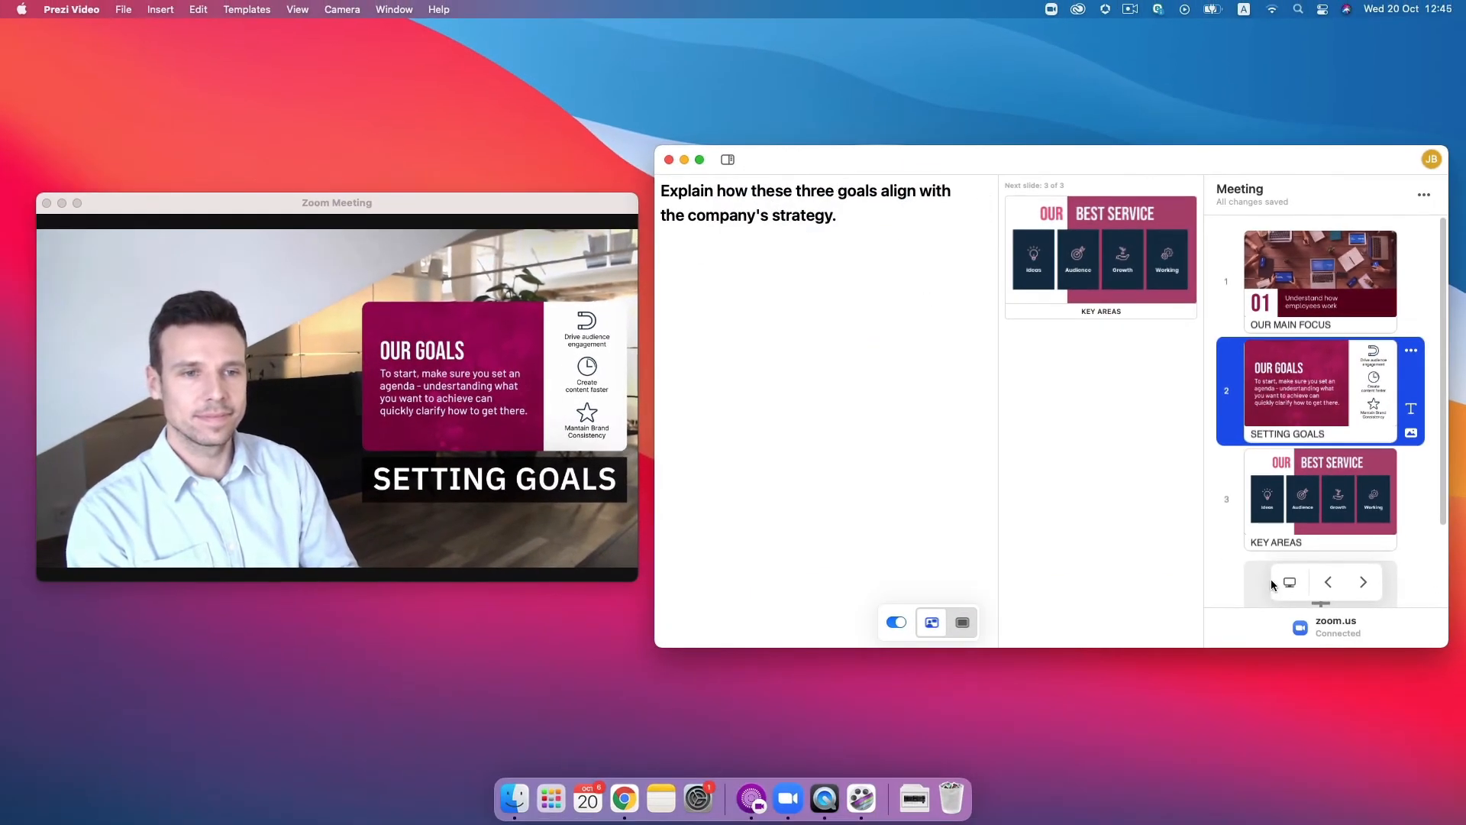
{"action": "left_click", "coordinate": [1289, 582]}
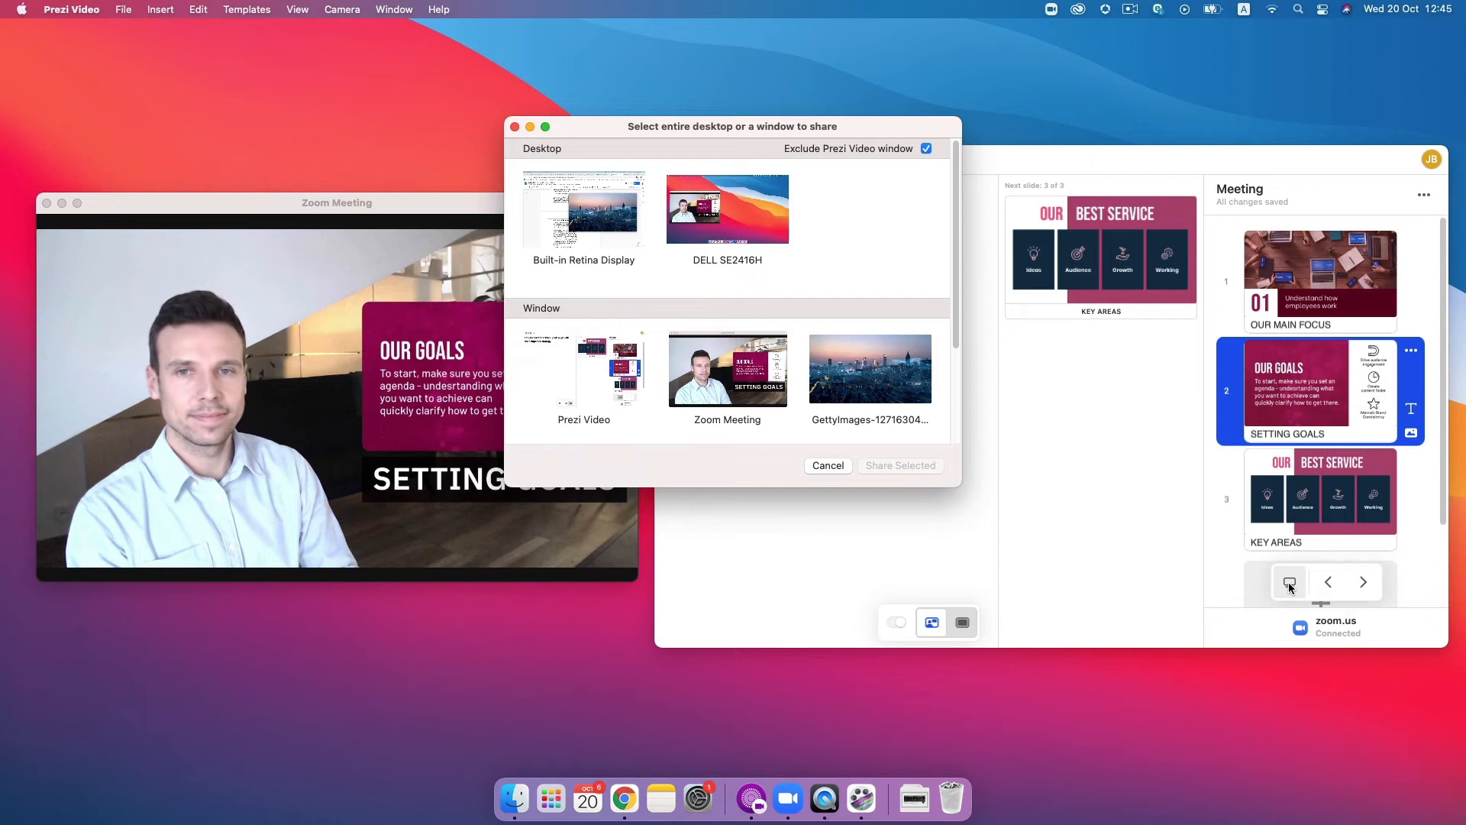
{"action": "left_click", "coordinate": [902, 465]}
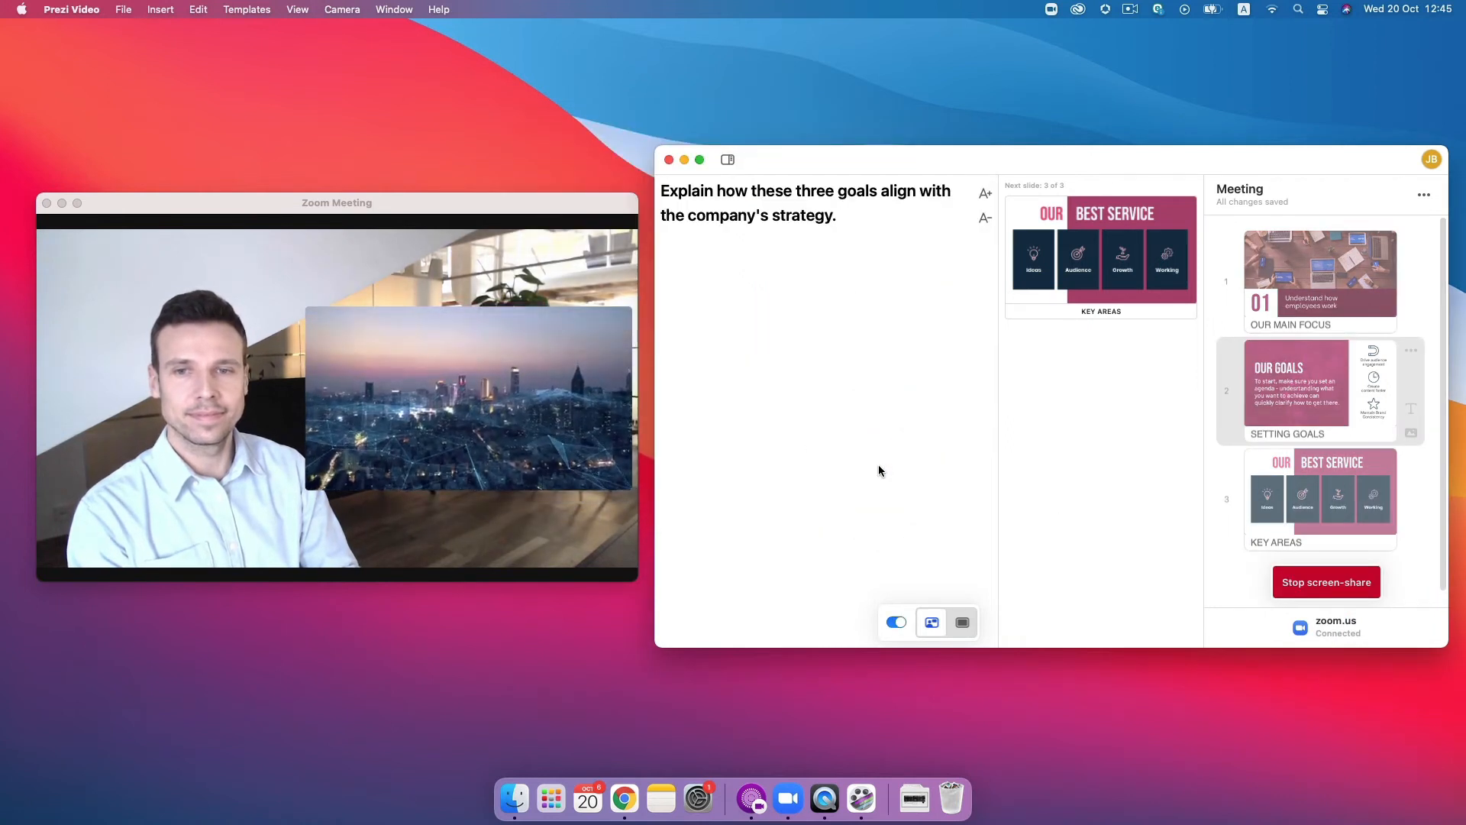
{"action": "left_click", "coordinate": [1318, 391]}
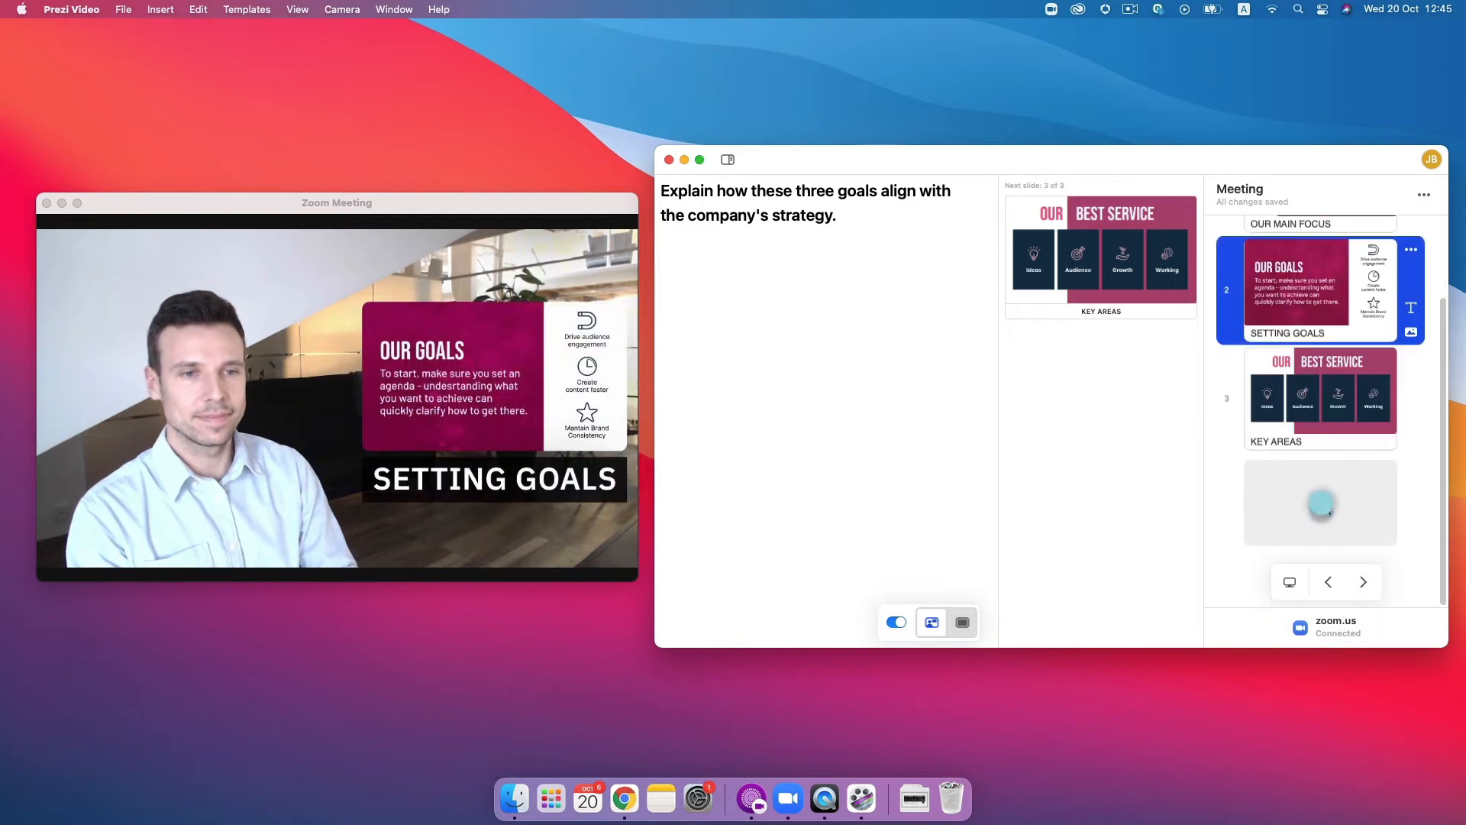
Write the closing slide caption 'THANKS FOR JOINING!'
{"action": "type", "text": "THAN"}
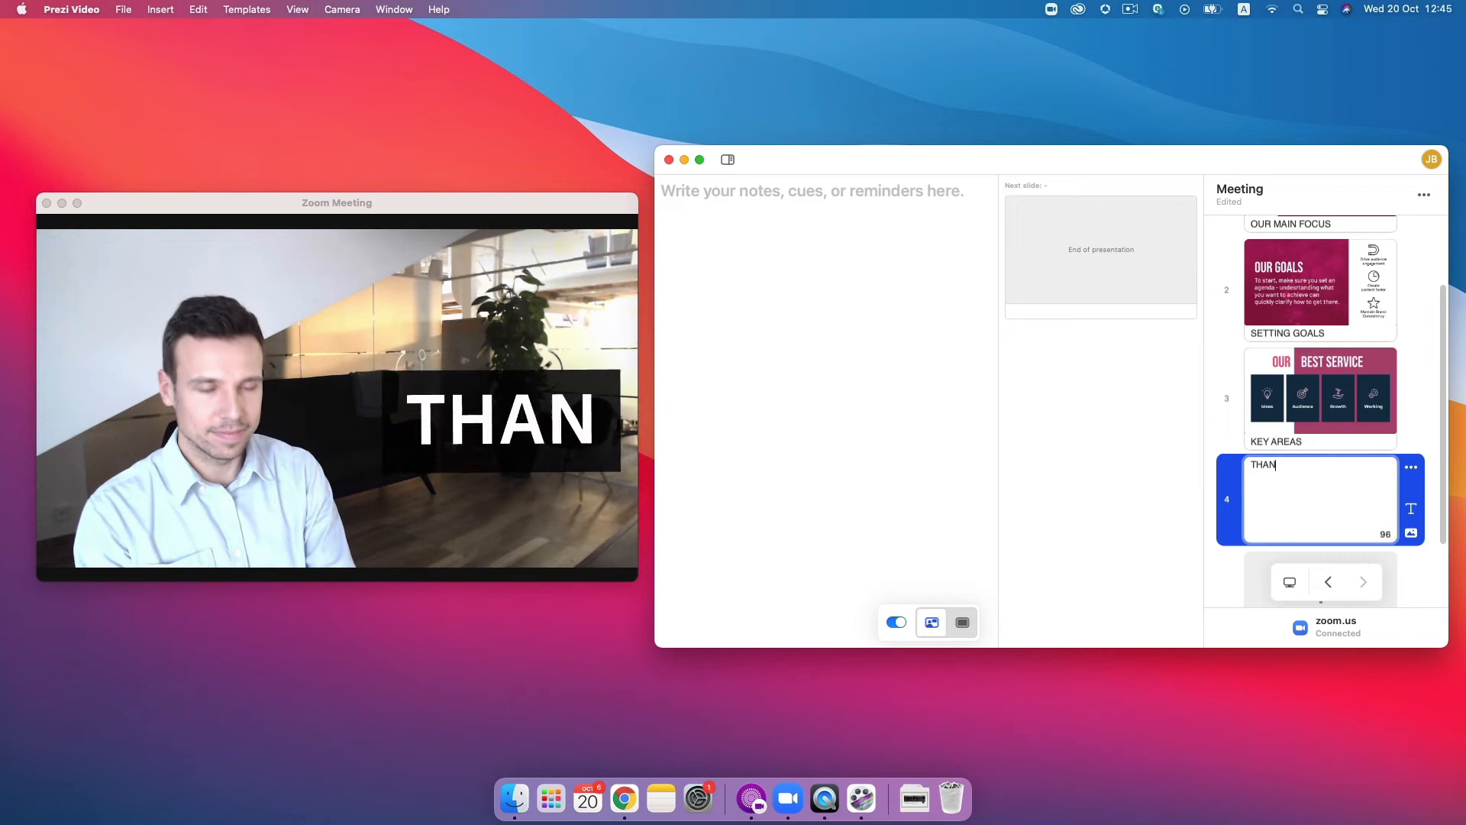
{"action": "type", "text": "KS FOR JOINING"}
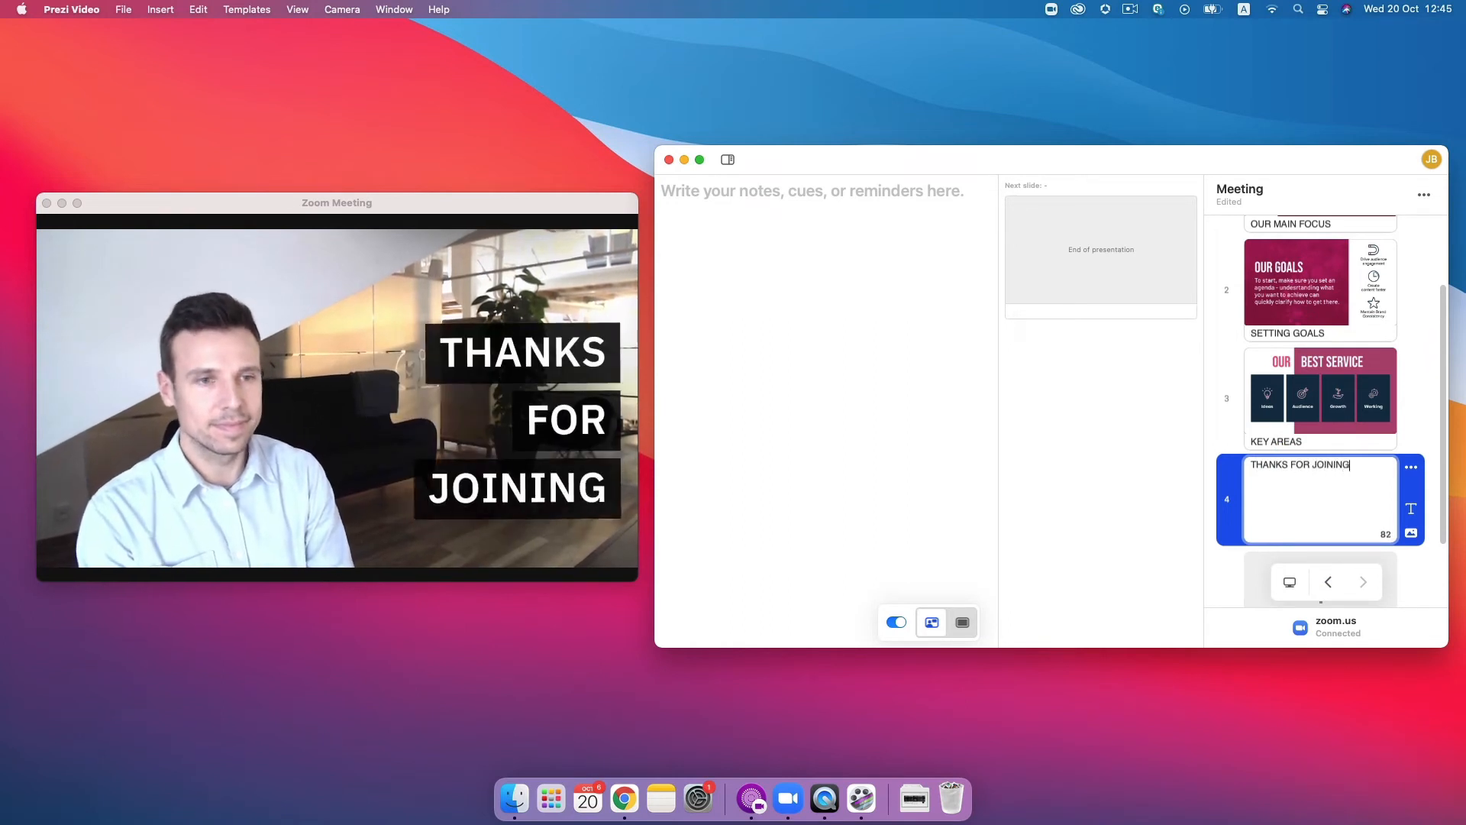
{"action": "type", "text": "!"}
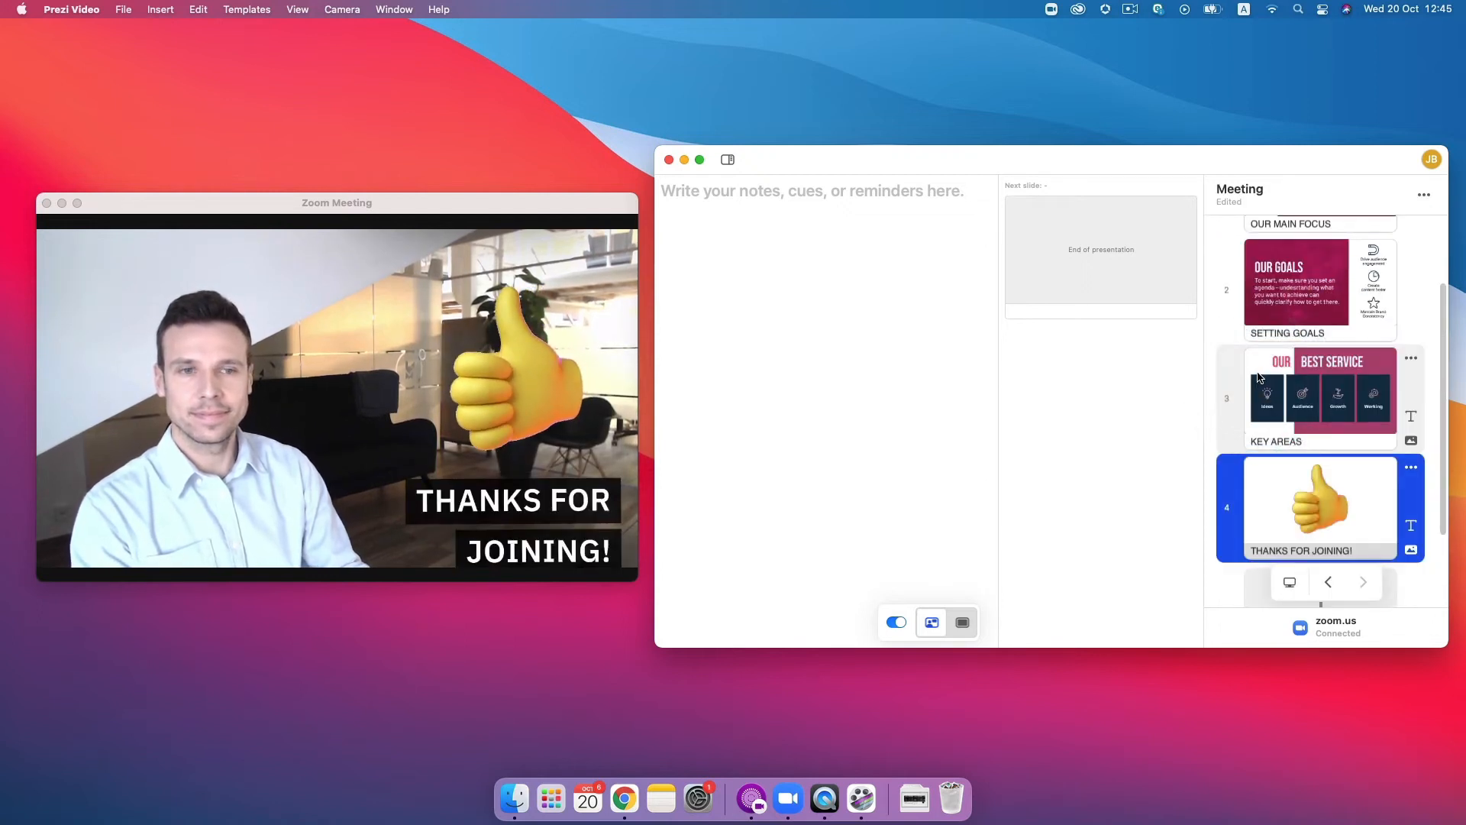
{"action": "mouse_move", "coordinate": [174, 560]}
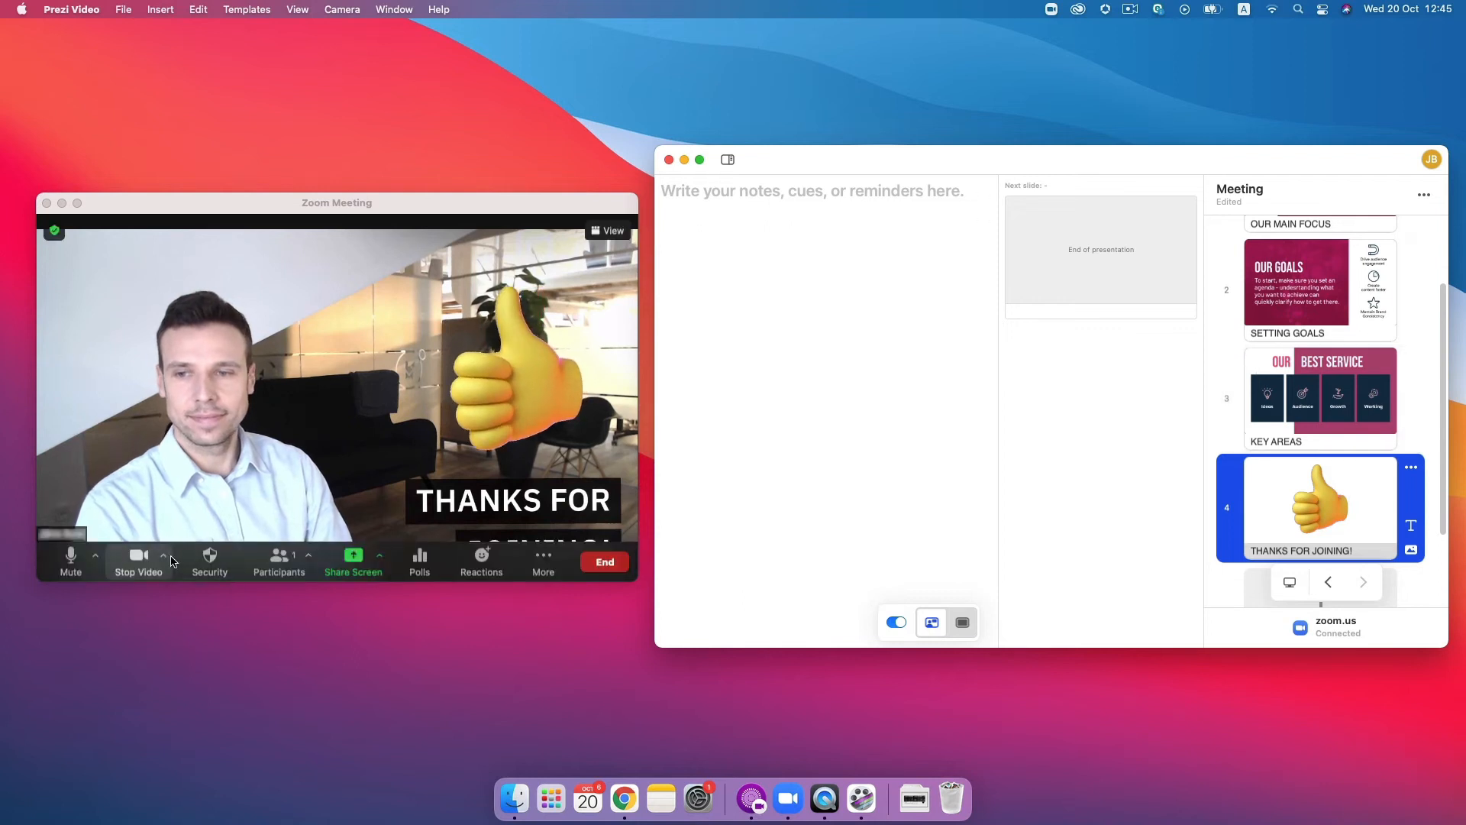
Switch the Zoom meeting camera to the C922 Pro Stream Webcam
{"action": "left_click", "coordinate": [162, 554]}
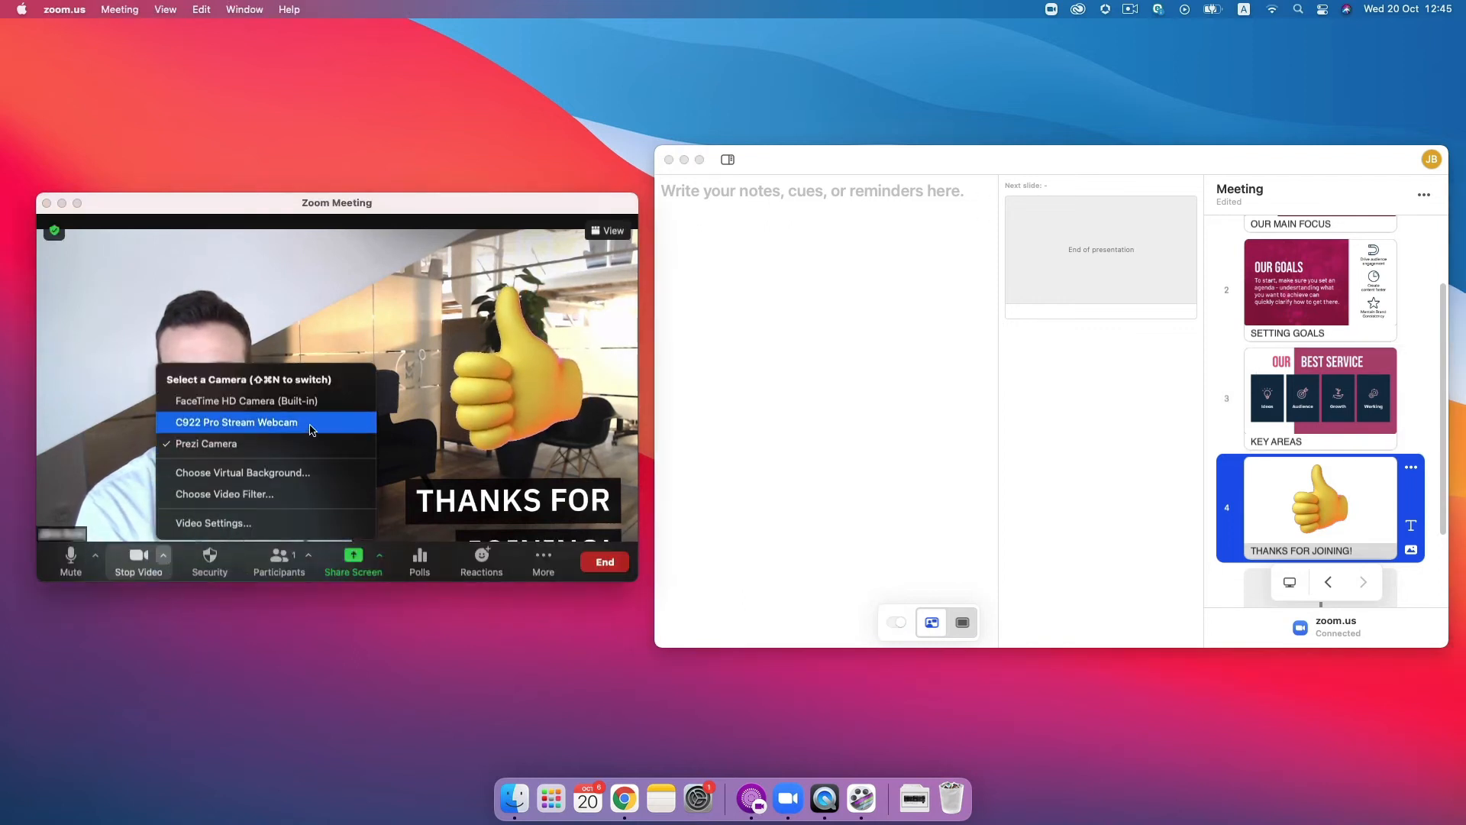
{"action": "left_click", "coordinate": [237, 421]}
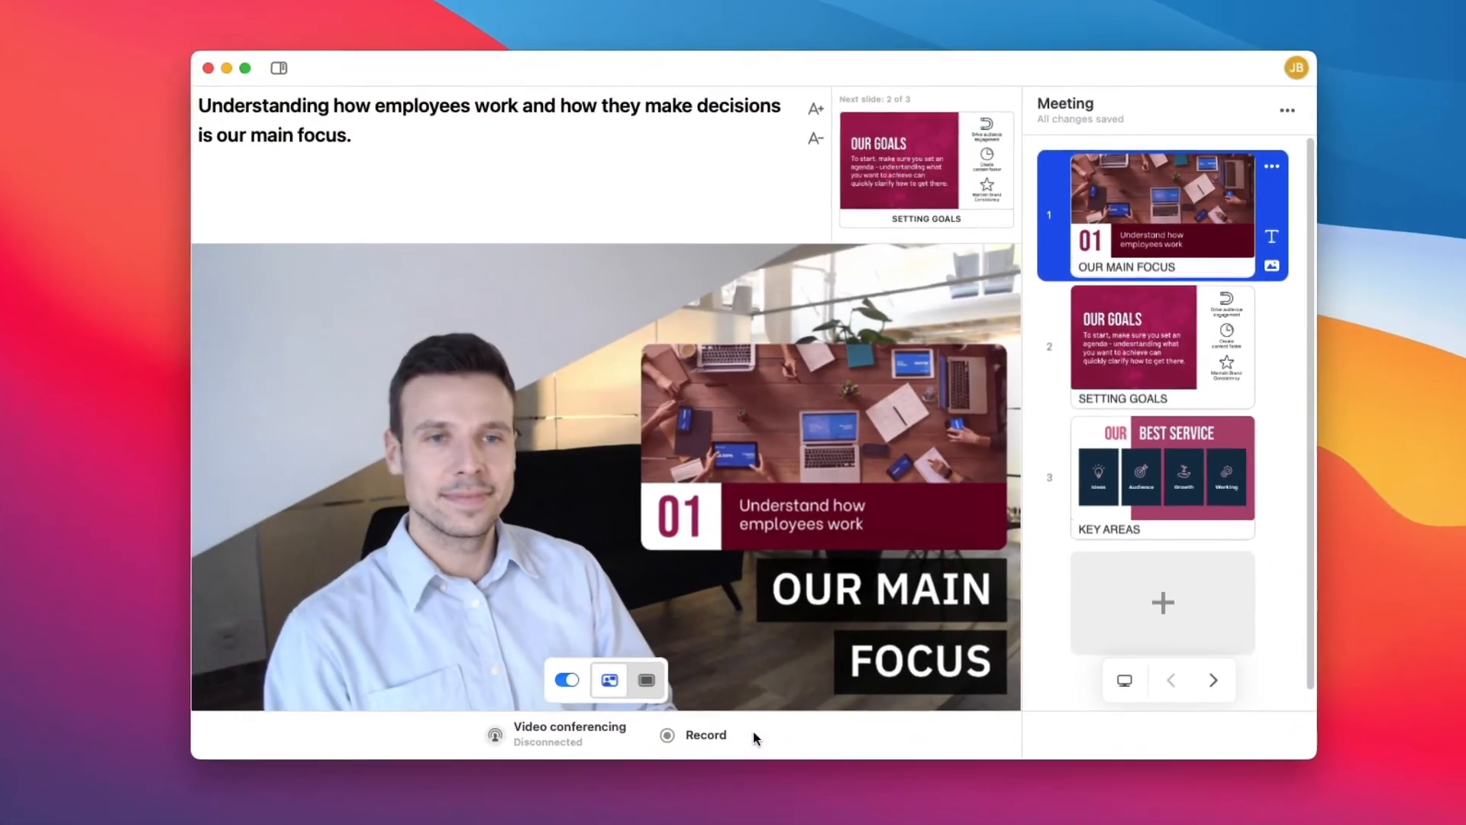
Record the Meeting presentation through all three slides, pausing and resuming once, then finish
{"action": "left_click", "coordinate": [669, 735]}
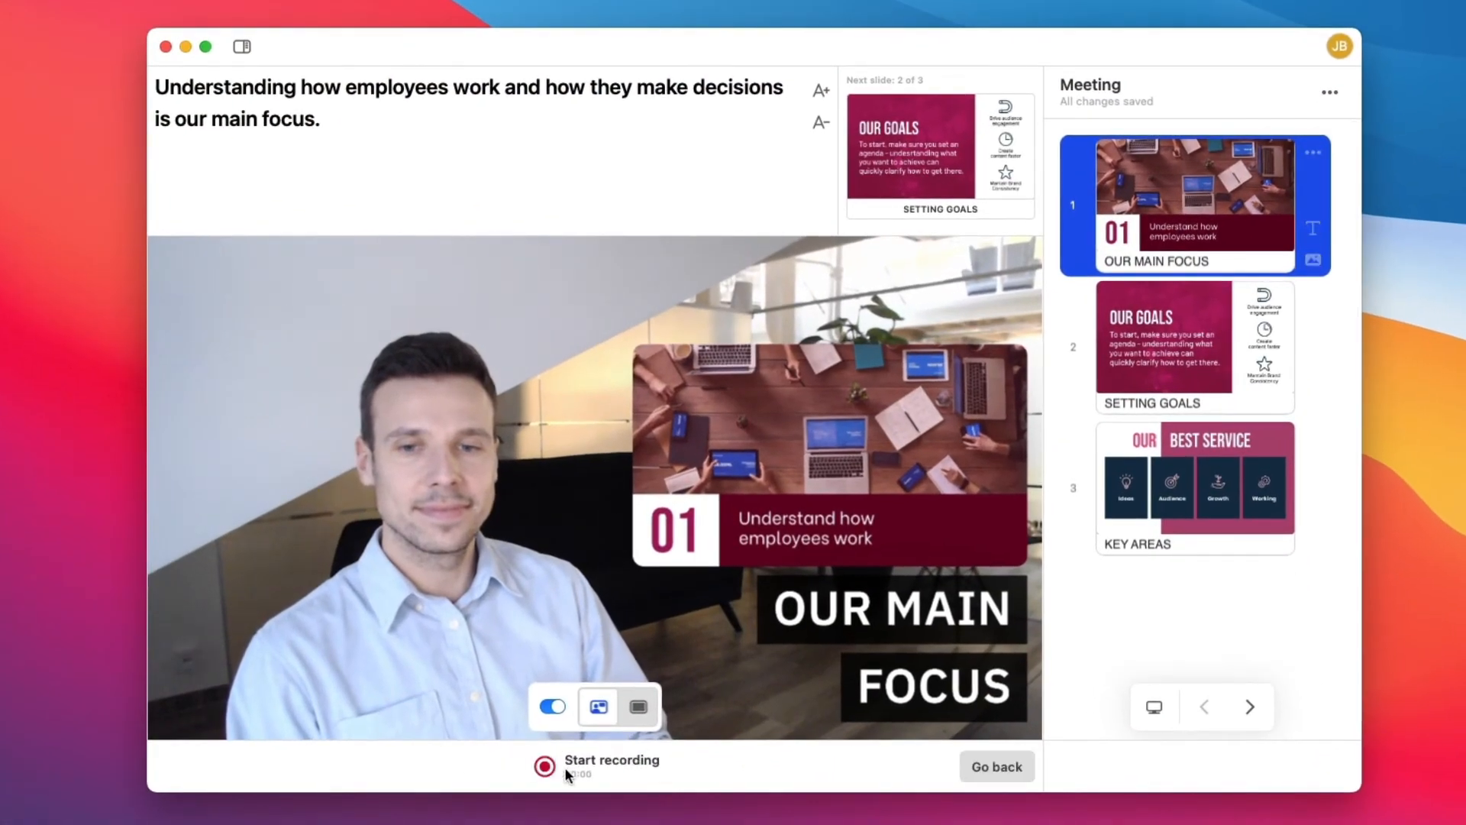
{"action": "left_click", "coordinate": [544, 766]}
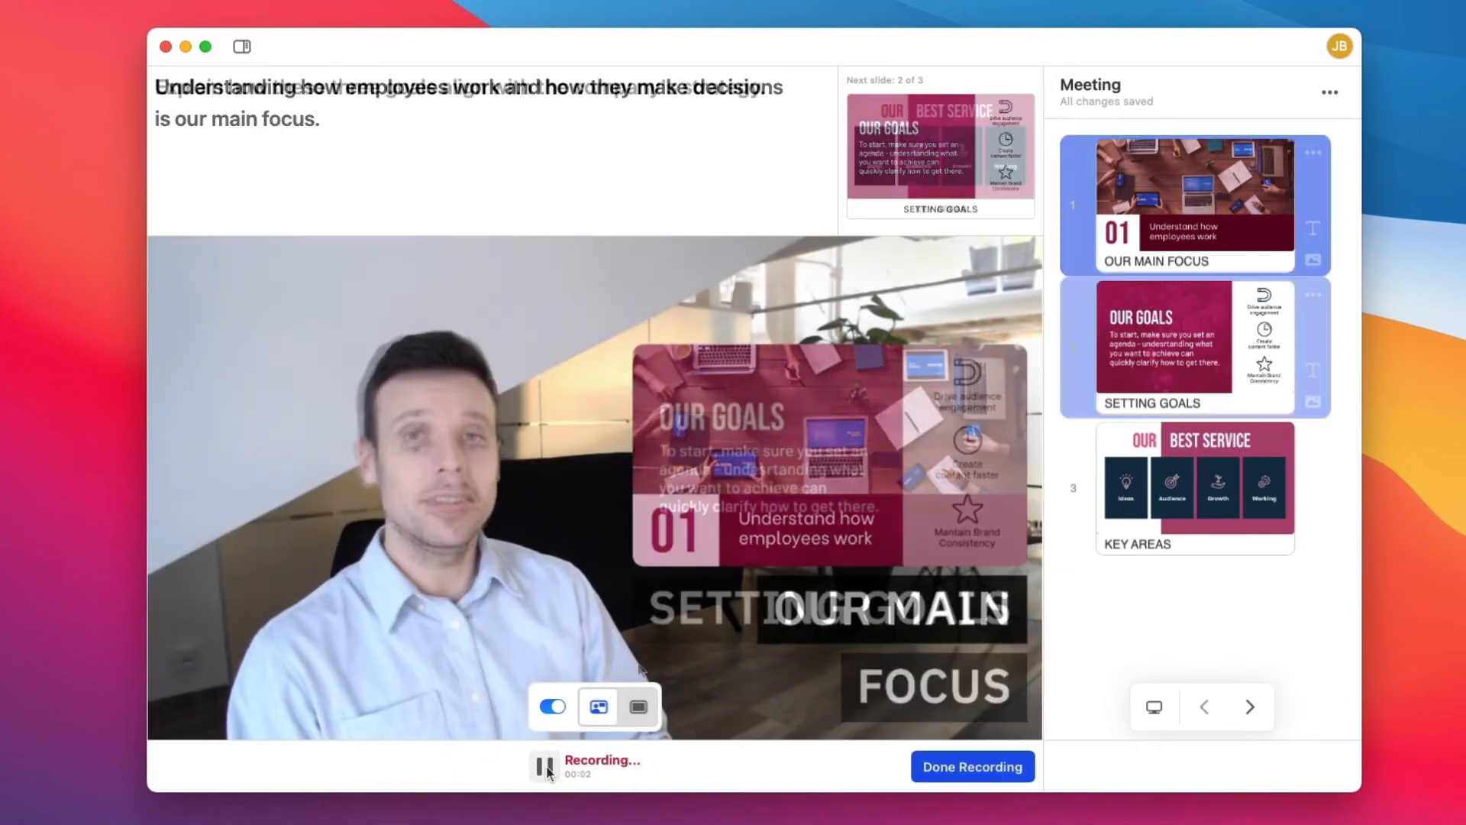
{"action": "left_click", "coordinate": [544, 767]}
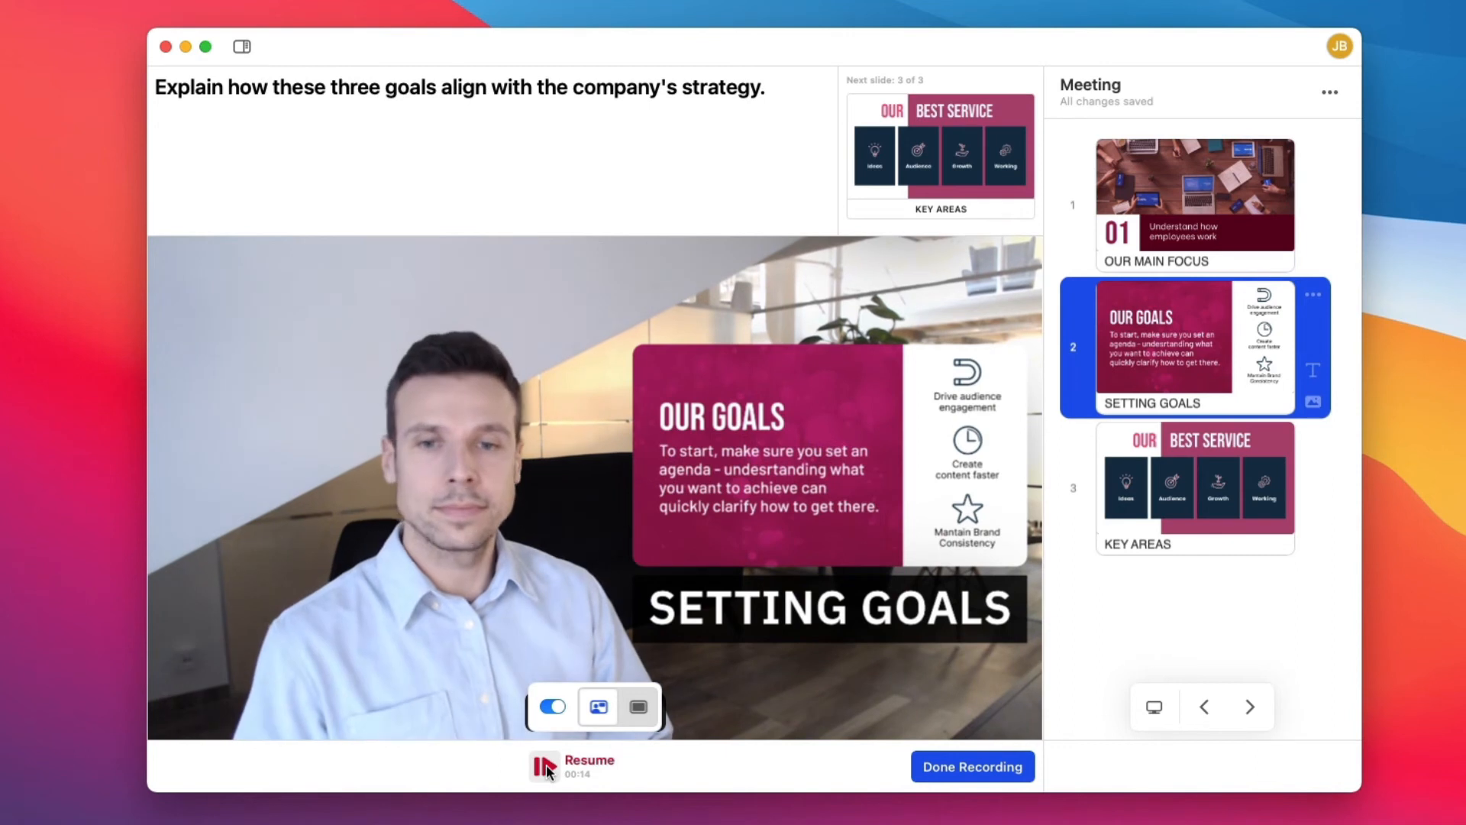
{"action": "left_click", "coordinate": [544, 765]}
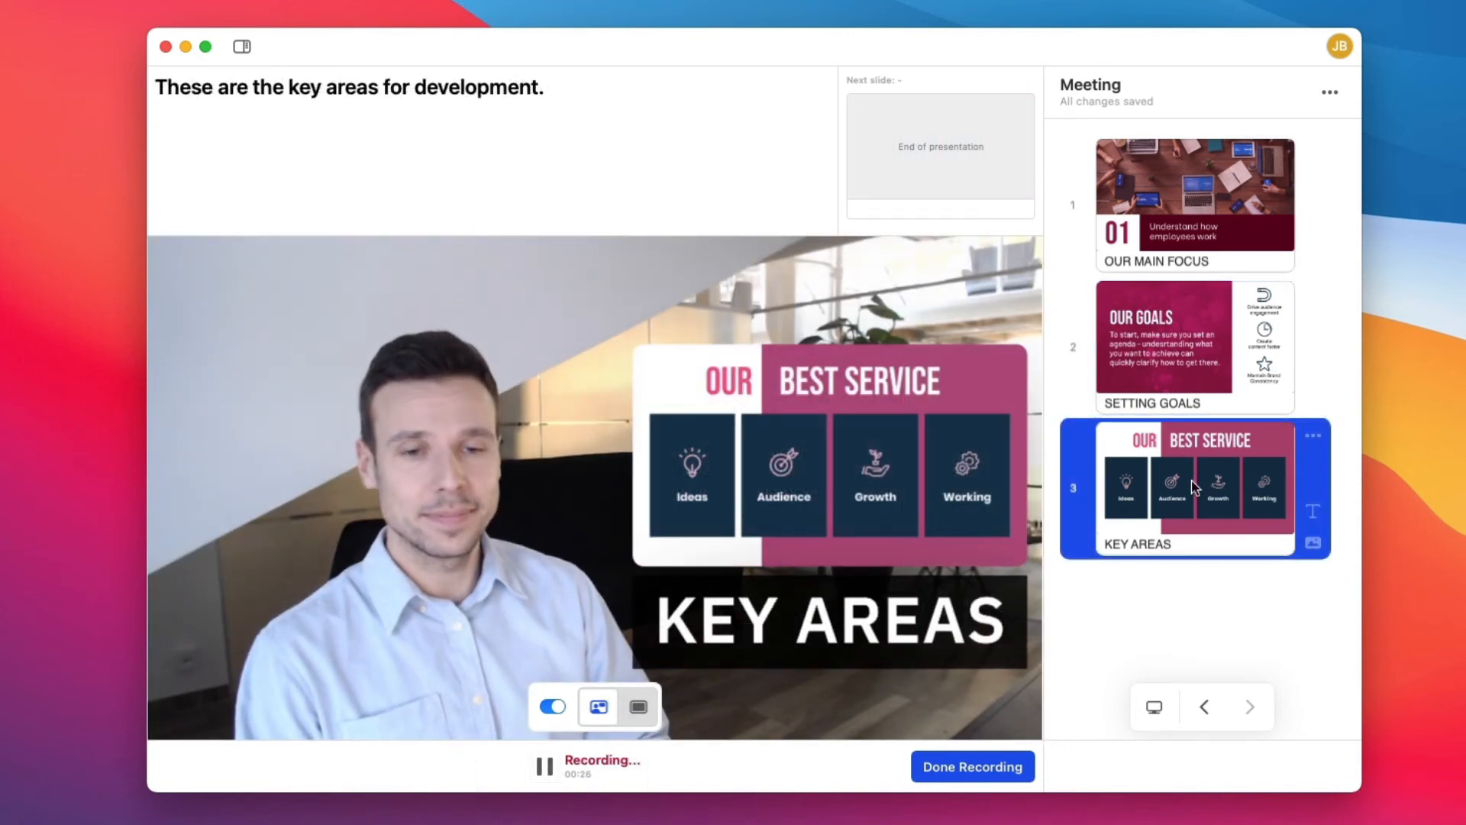
{"action": "left_click", "coordinate": [972, 766]}
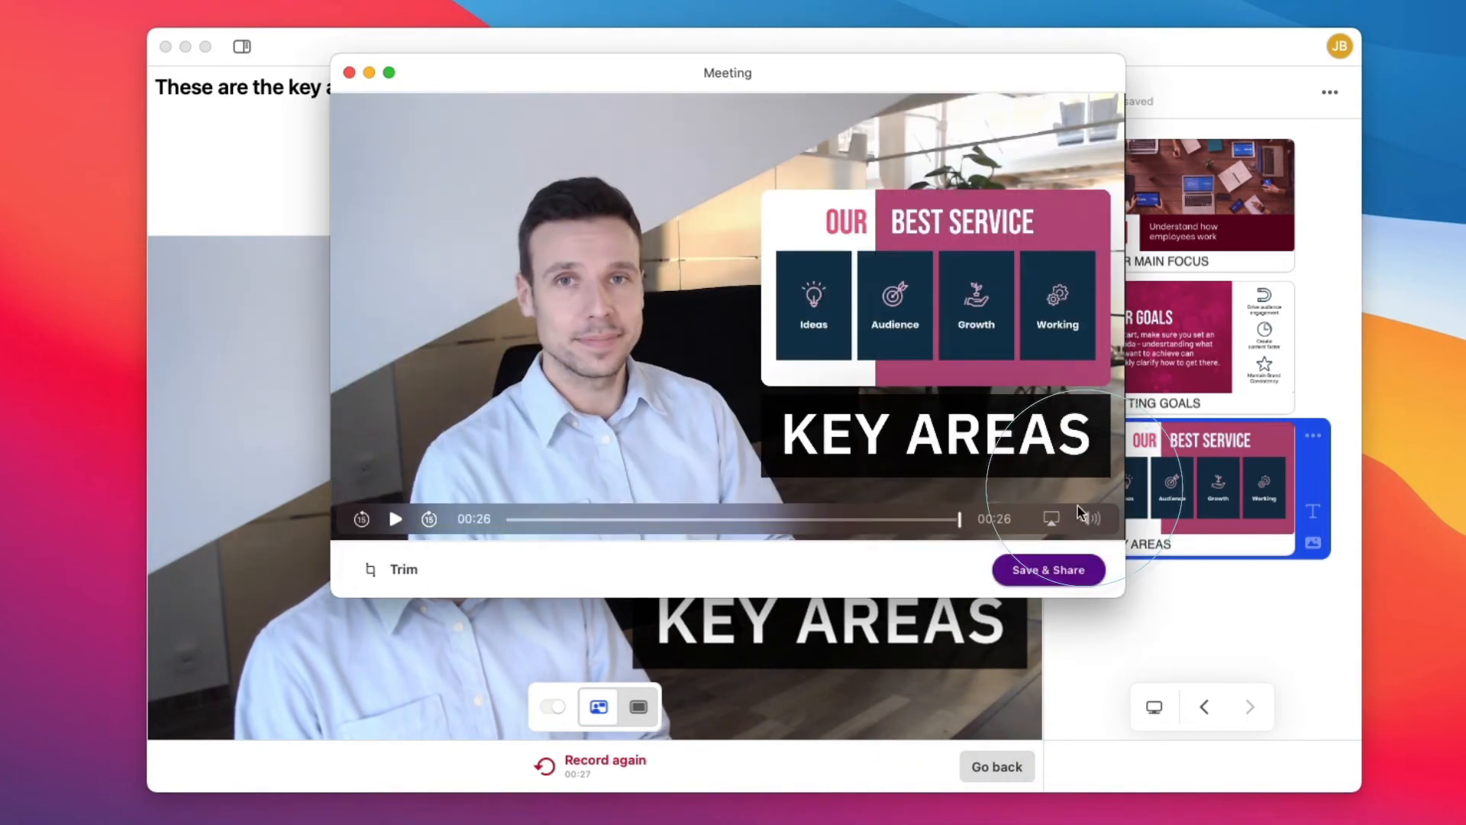
Upload the recording to Prezi as the unlisted video 'Onboarding' with a share link
{"action": "left_click", "coordinate": [1048, 570]}
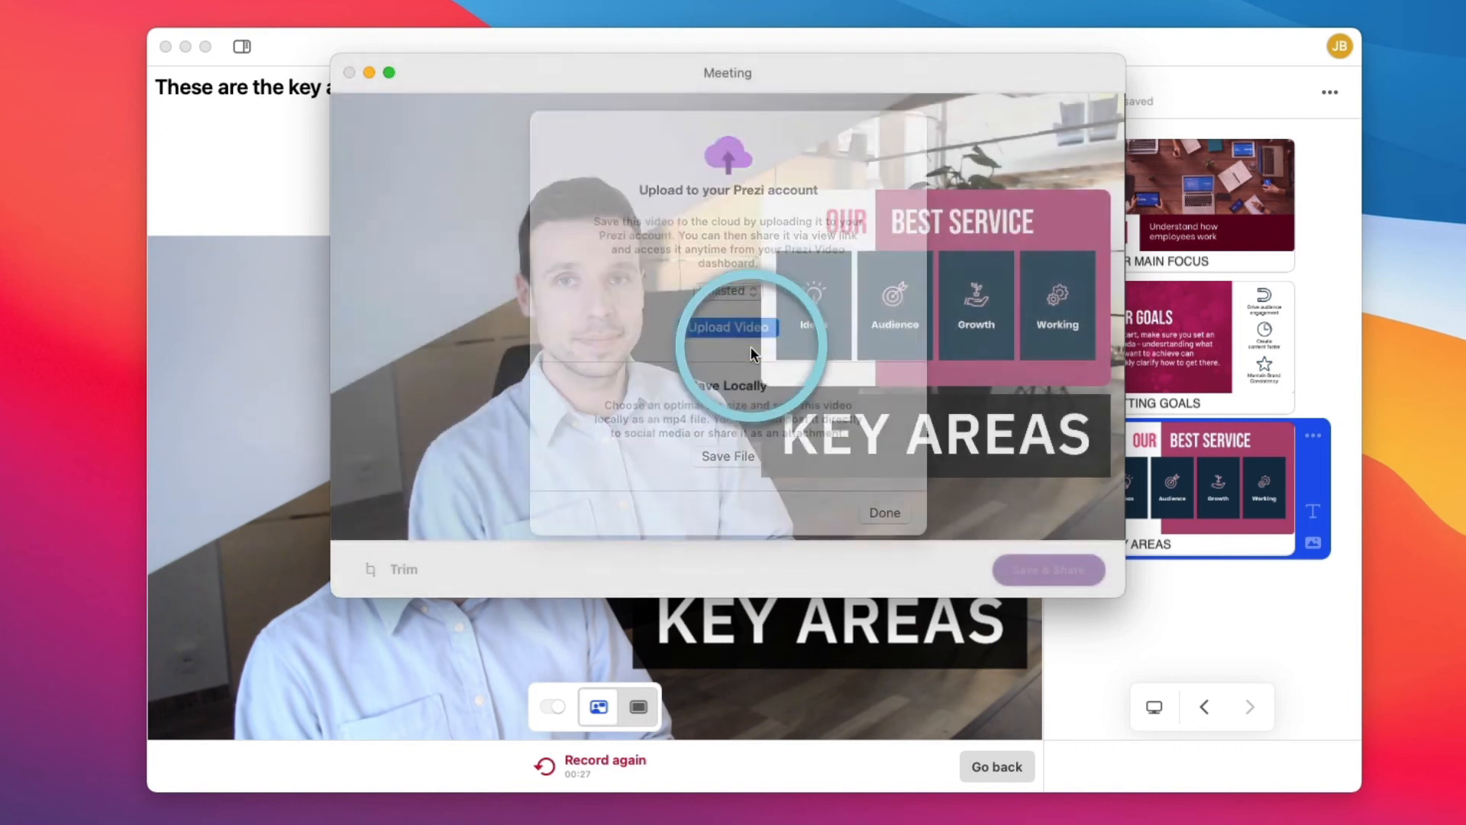
{"action": "left_click", "coordinate": [727, 327]}
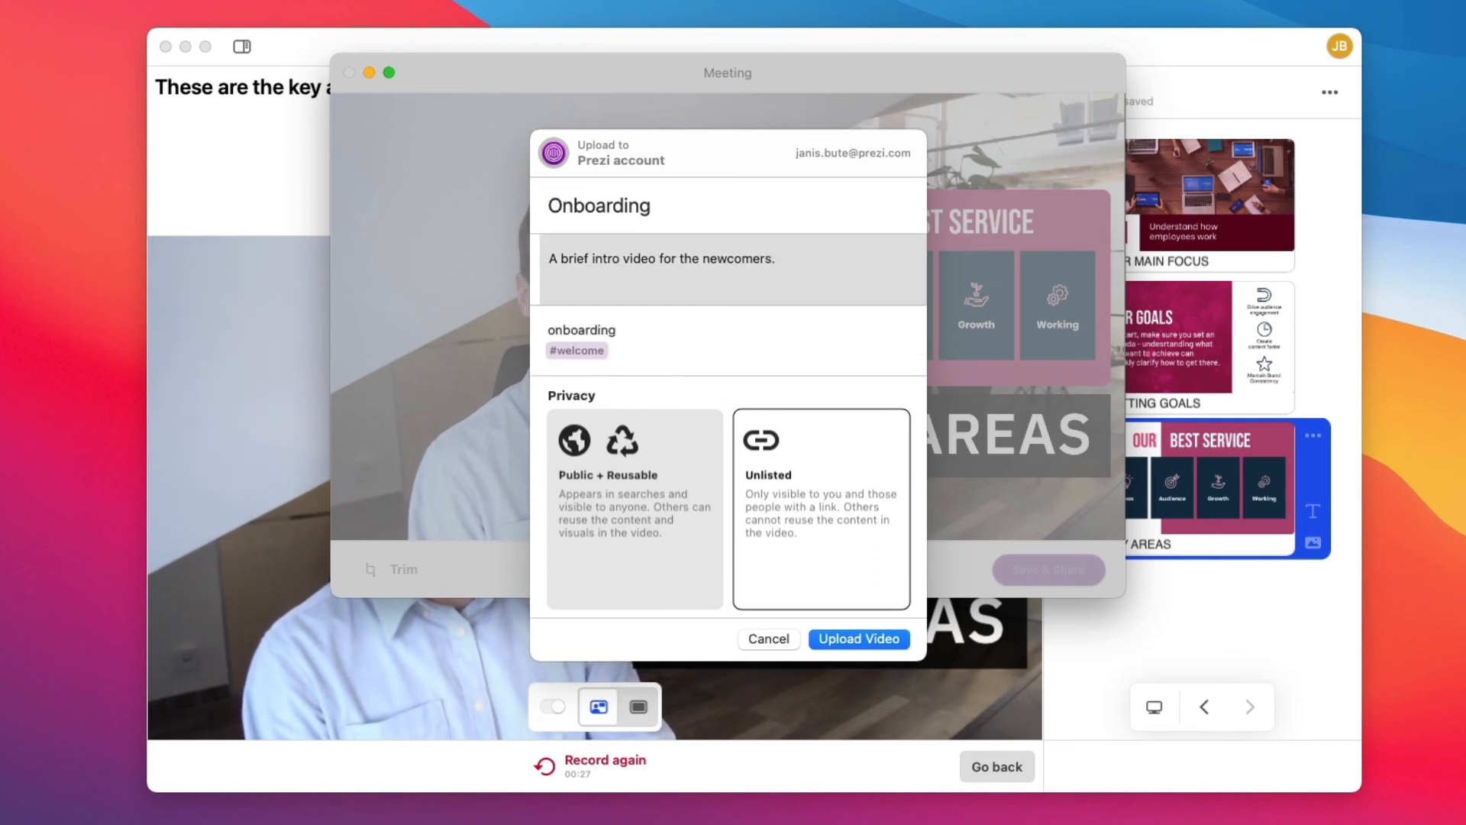
{"action": "left_click", "coordinate": [859, 638]}
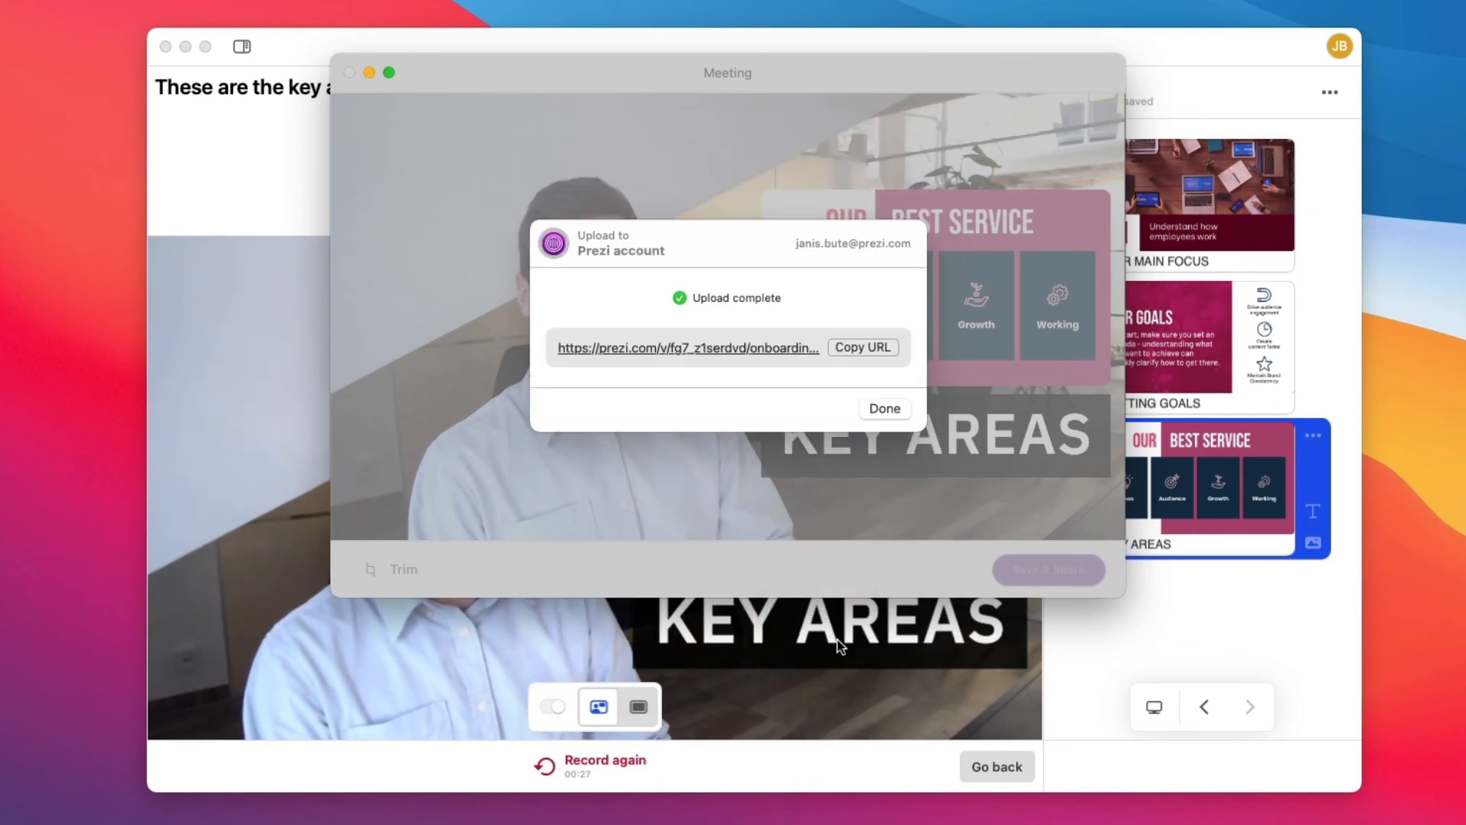